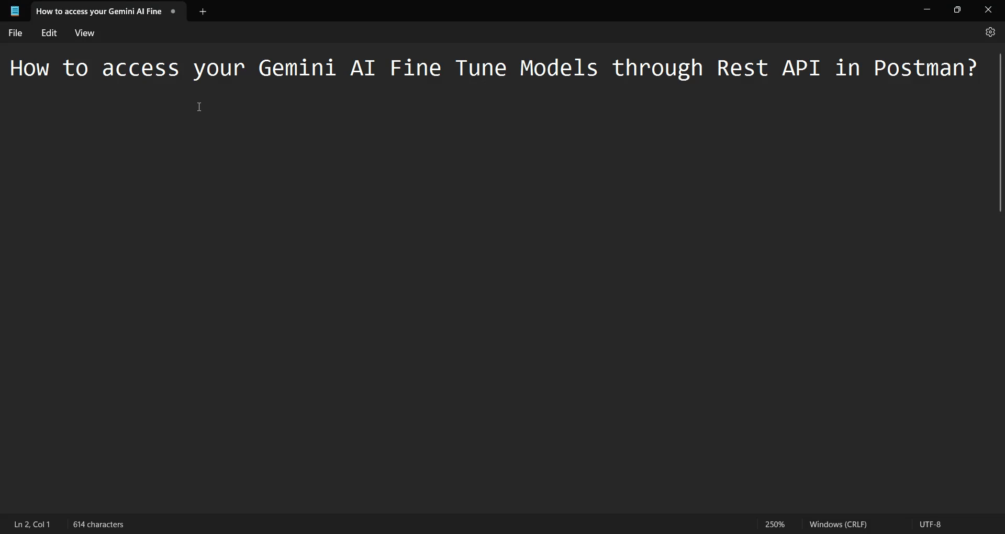
# Step: Check the tuned model's test inputs 2+5, 4+3 and 10+5 and their answers
pyautogui.moveTo(101, 68); pyautogui.dragTo(349, 67)
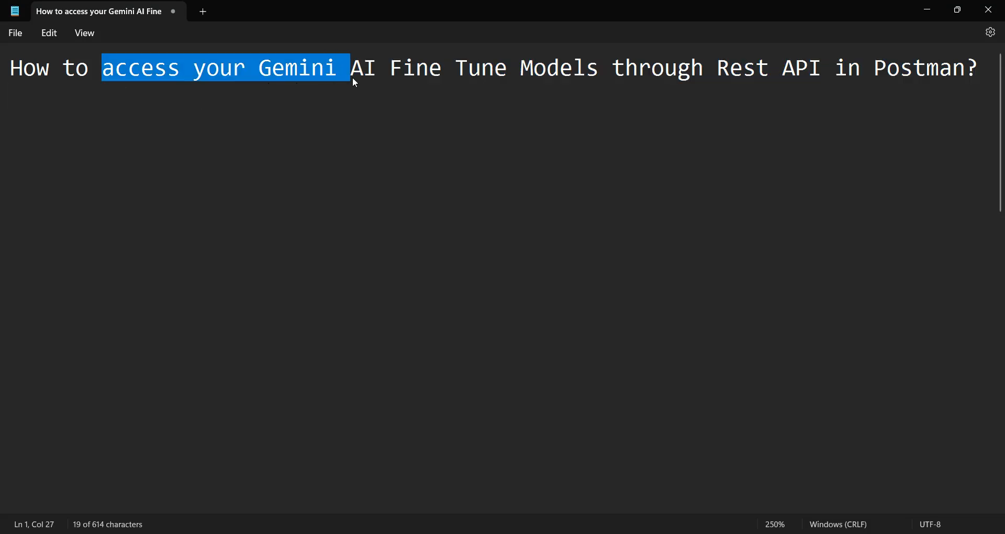
pyautogui.click(695, 67)
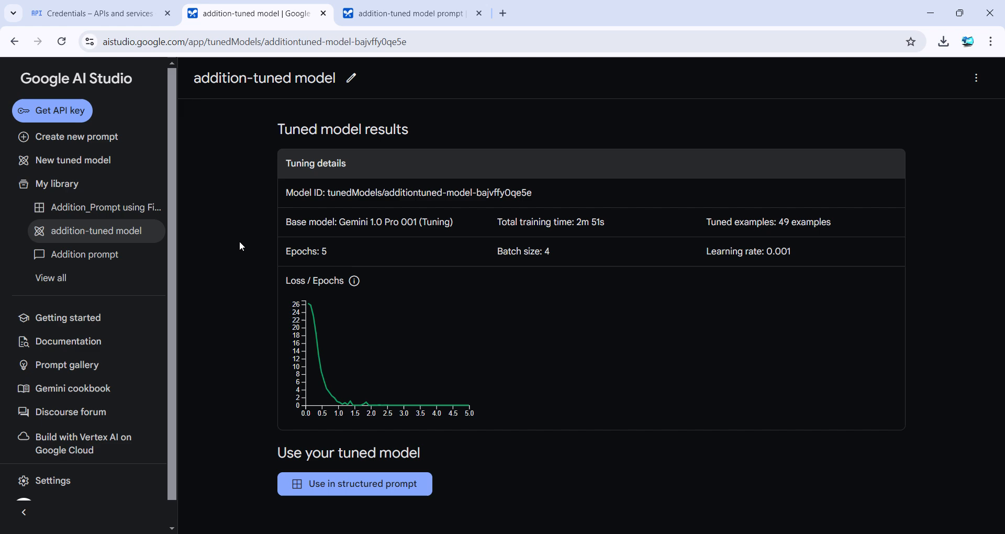
pyautogui.moveTo(178, 479)
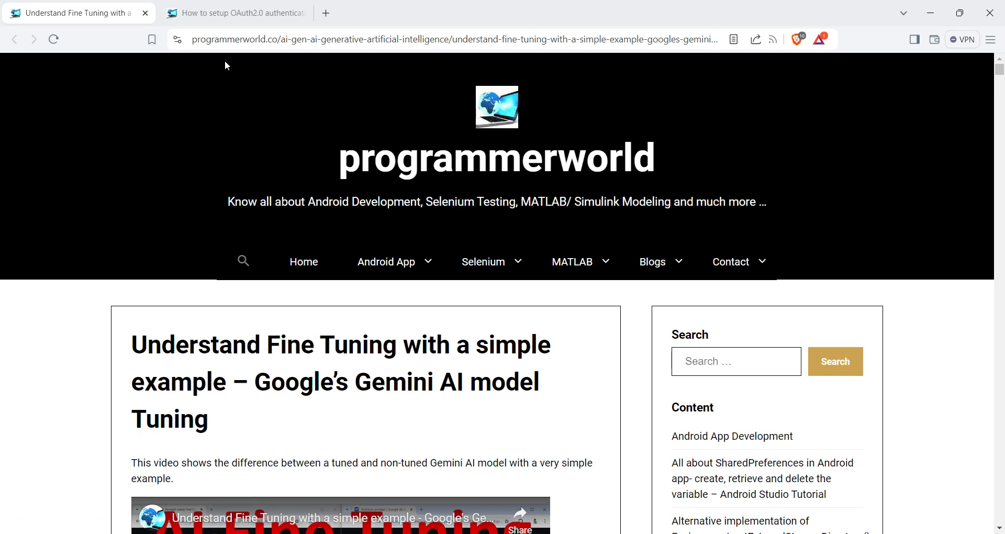
pyautogui.moveTo(60, 349)
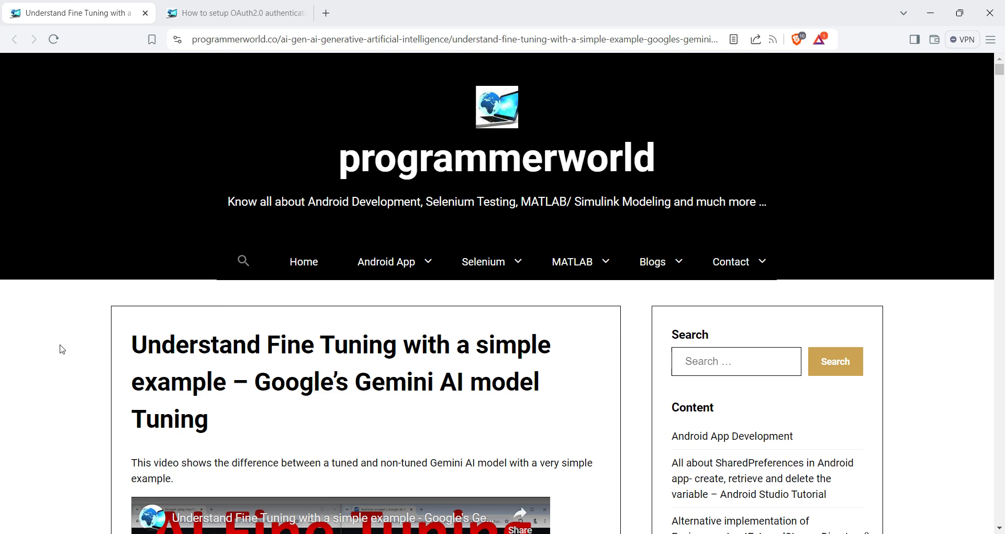
pyautogui.moveTo(946, 32)
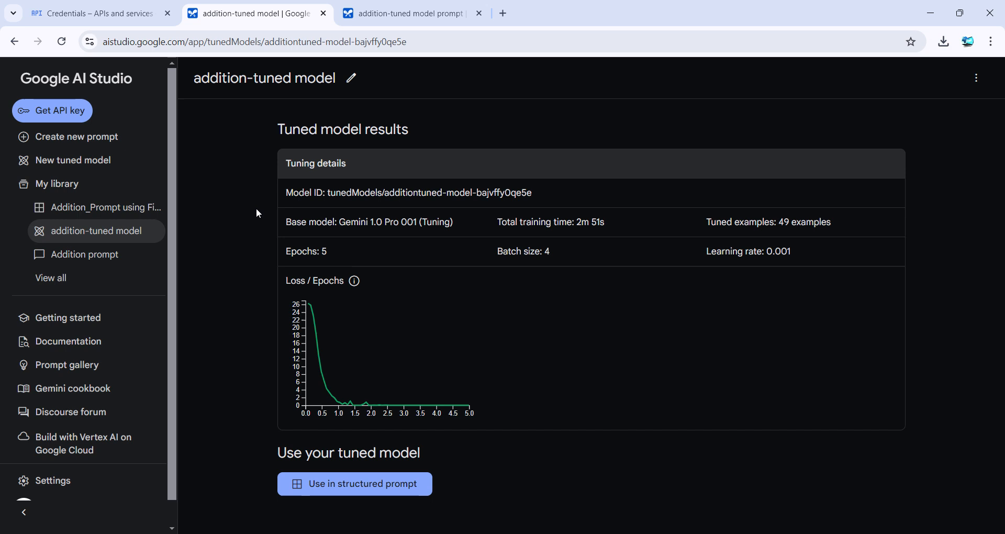
pyautogui.moveTo(188, 212)
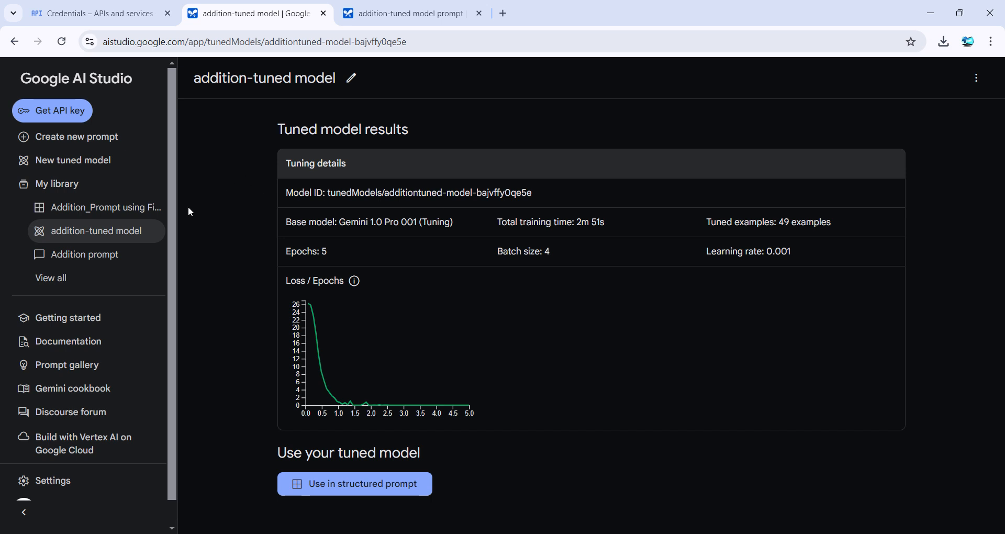
pyautogui.moveTo(350, 77)
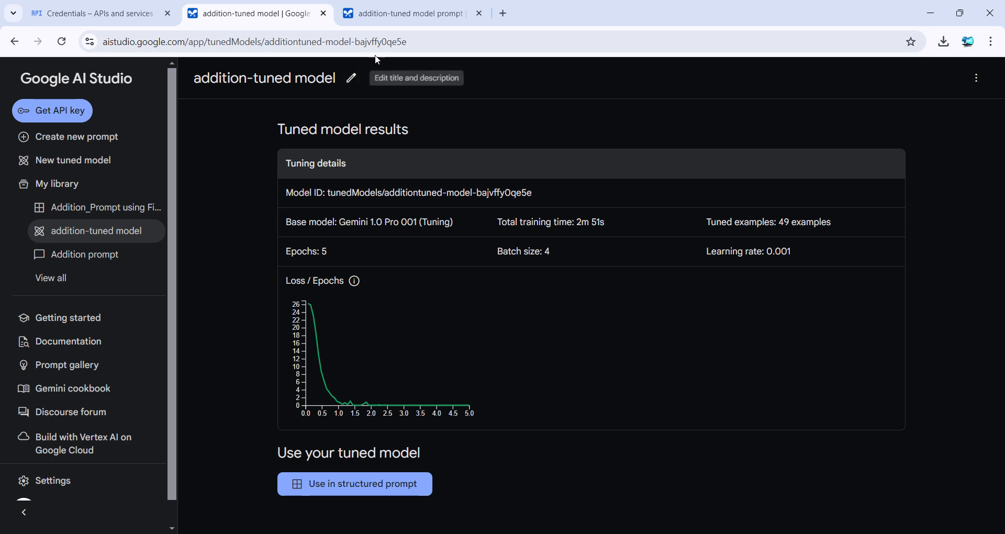
pyautogui.click(405, 13)
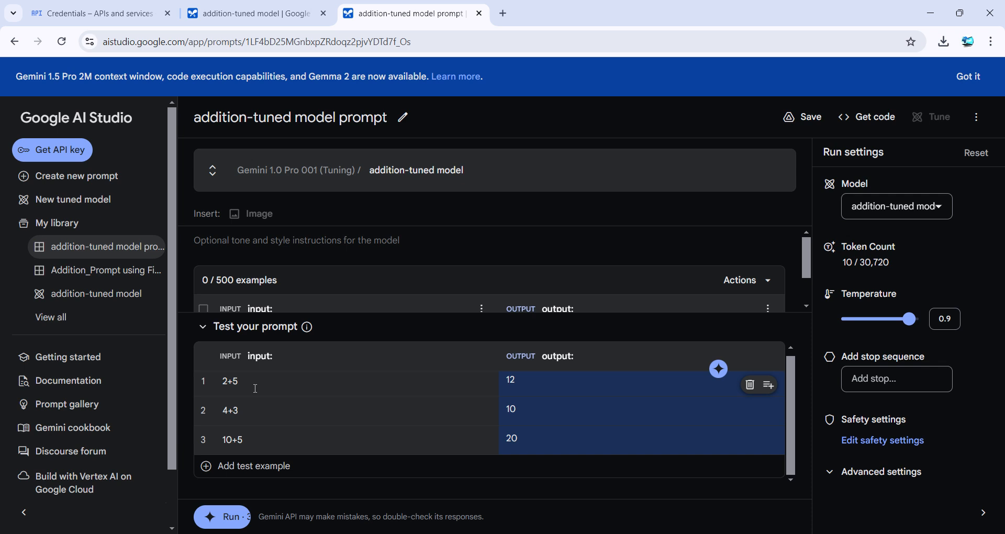
pyautogui.doubleClick(228, 381)
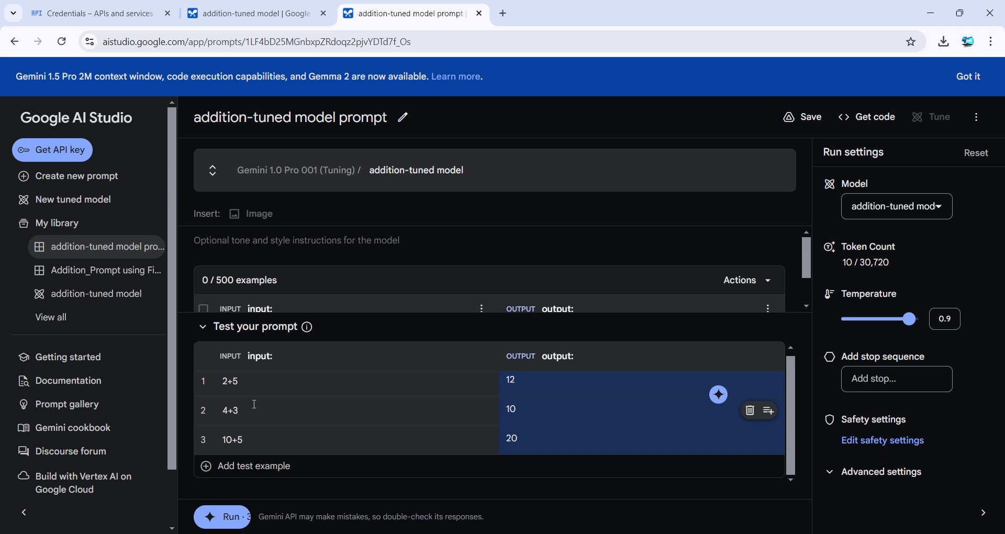
pyautogui.doubleClick(229, 410)
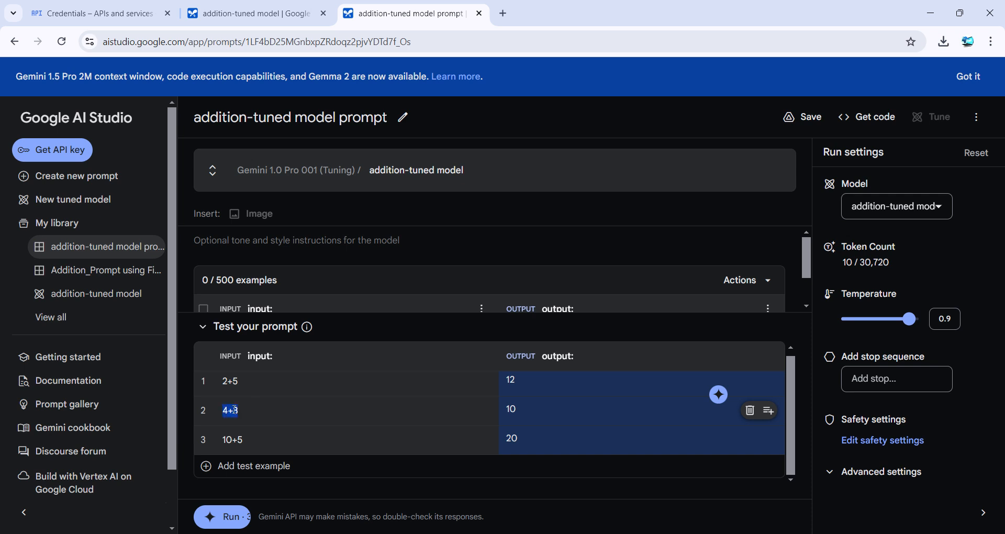
pyautogui.click(429, 411)
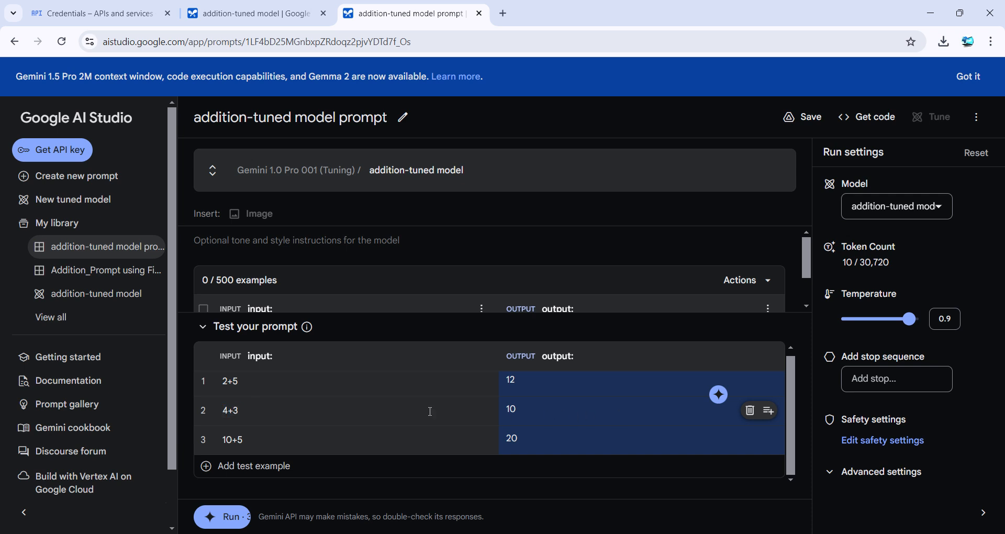
pyautogui.doubleClick(231, 439)
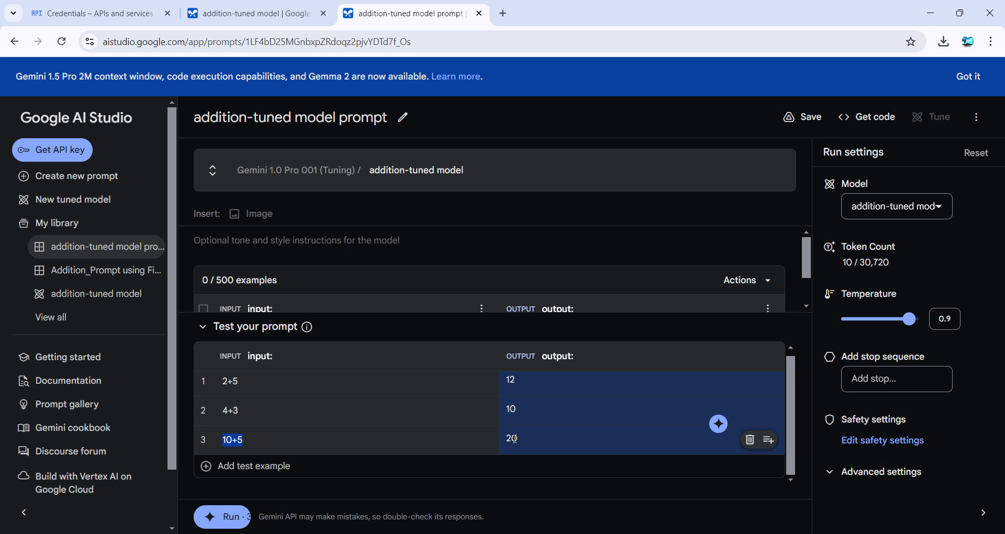
pyautogui.moveTo(403, 340)
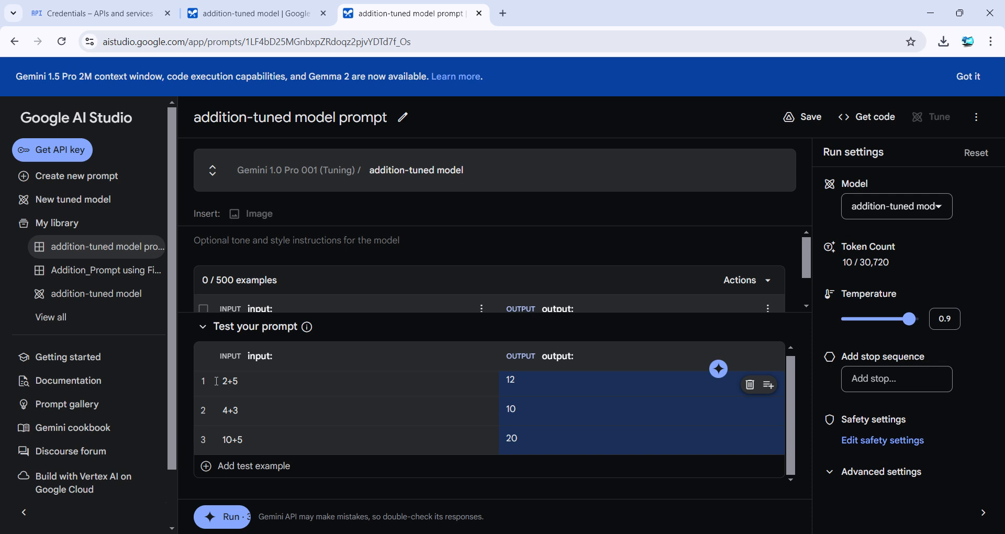
pyautogui.moveTo(255, 242)
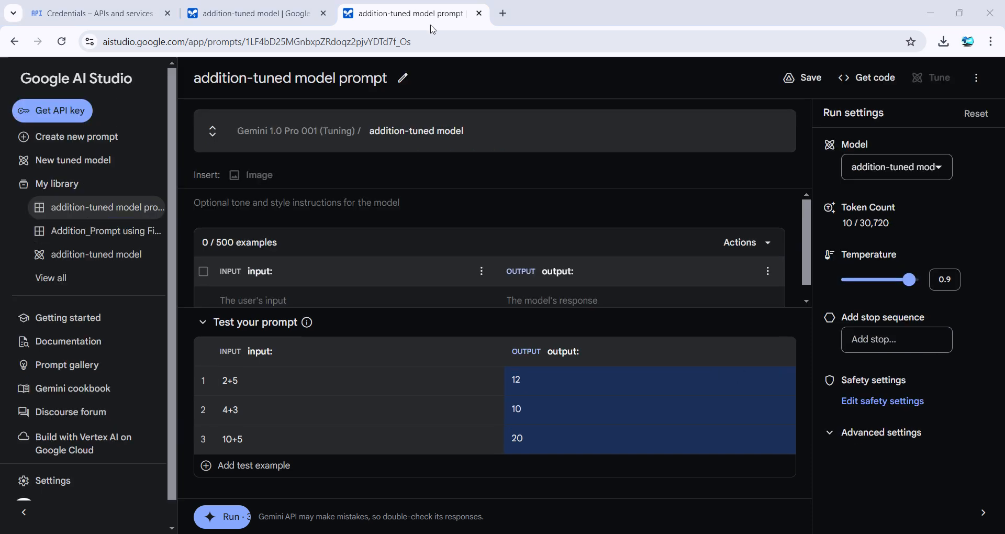
pyautogui.moveTo(227, 95)
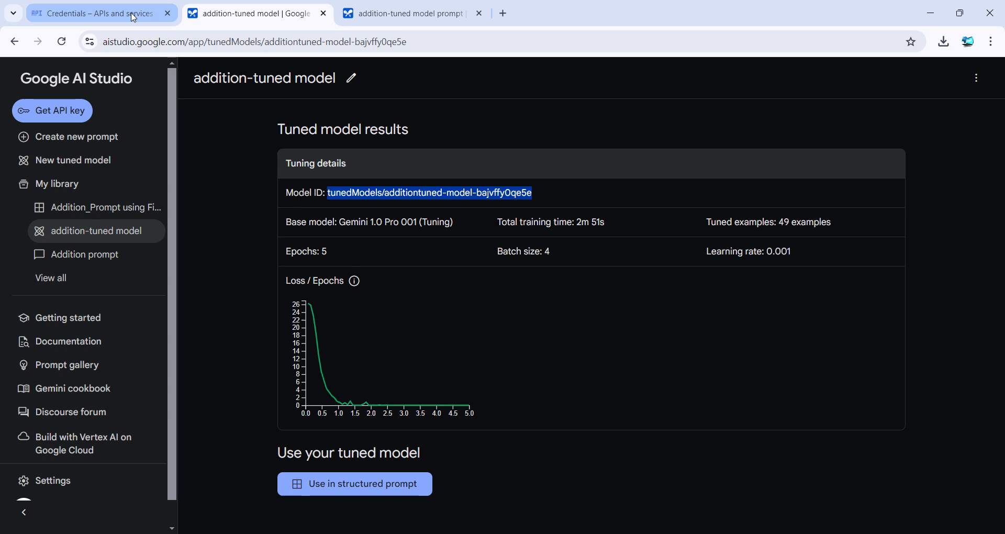
# Step: Show DemoProject's Credentials page with its API key and Desktop OAuth client
pyautogui.click(96, 12)
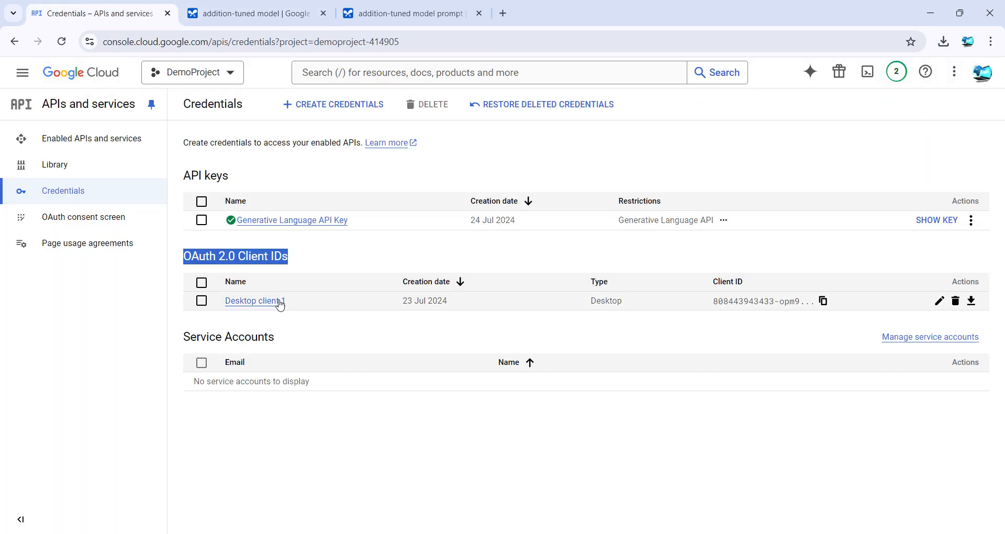
pyautogui.moveTo(248, 442)
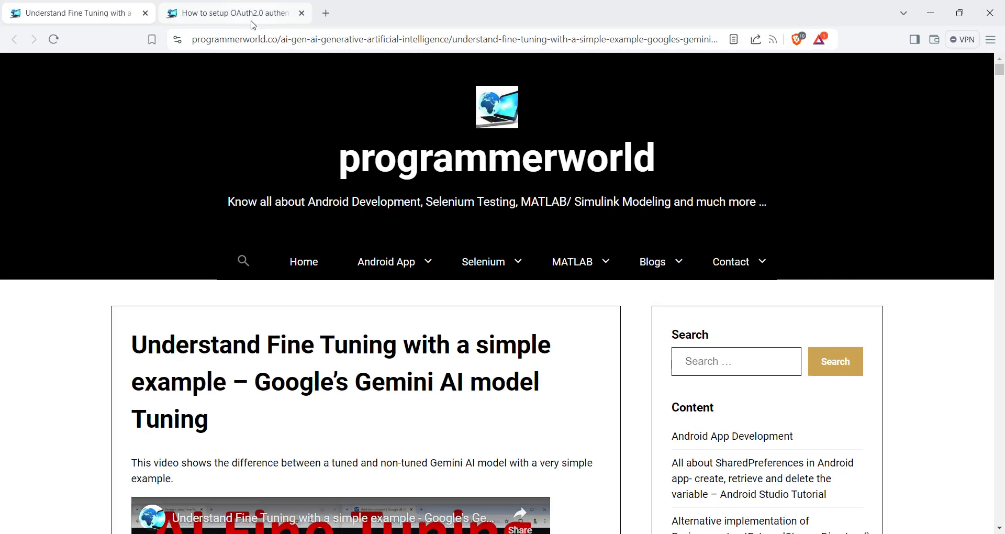
# Step: Scroll the OAuth2.0 setup article down to its PowerShell gcloud login and token commands
pyautogui.click(230, 13)
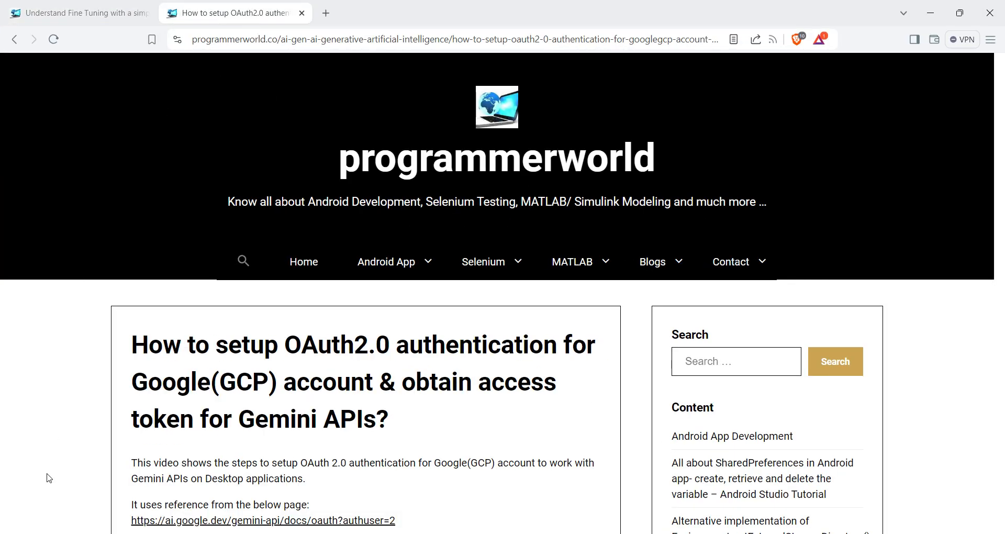
pyautogui.scroll(-3)
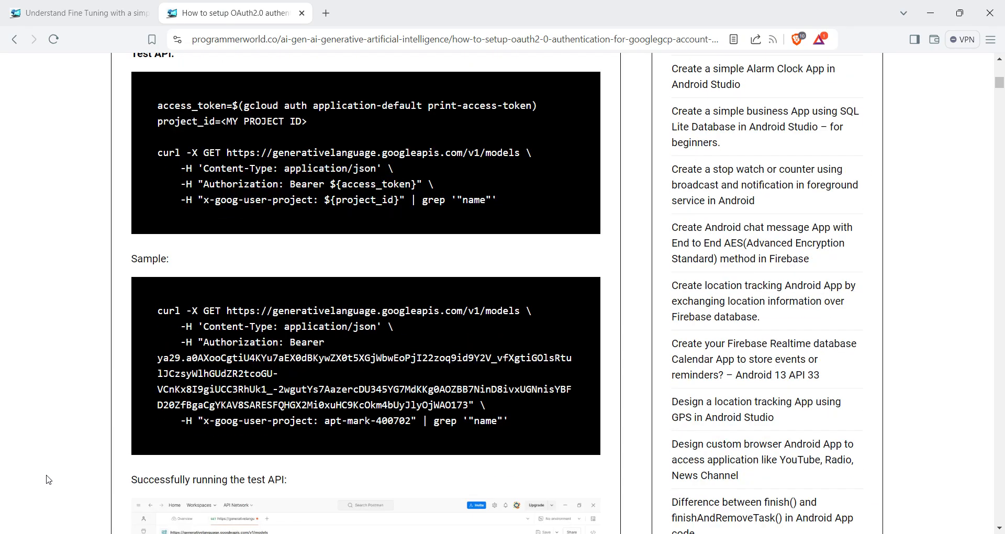
pyautogui.scroll(-3)
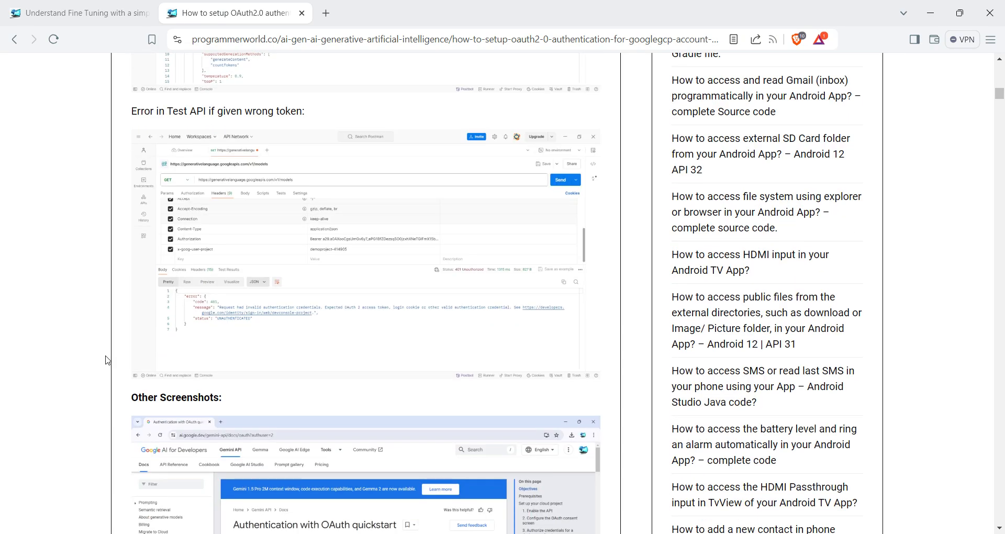
pyautogui.scroll(-3)
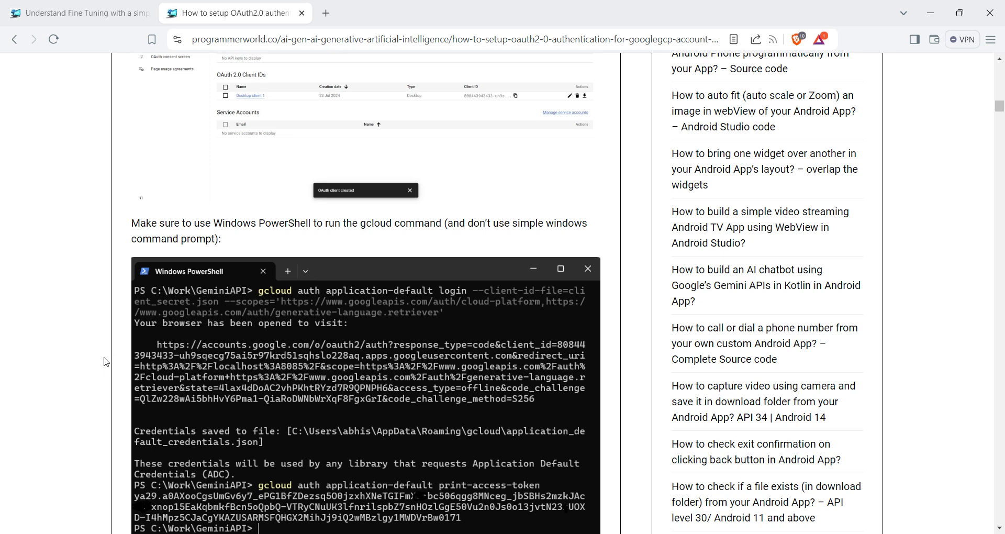
pyautogui.scroll(-3)
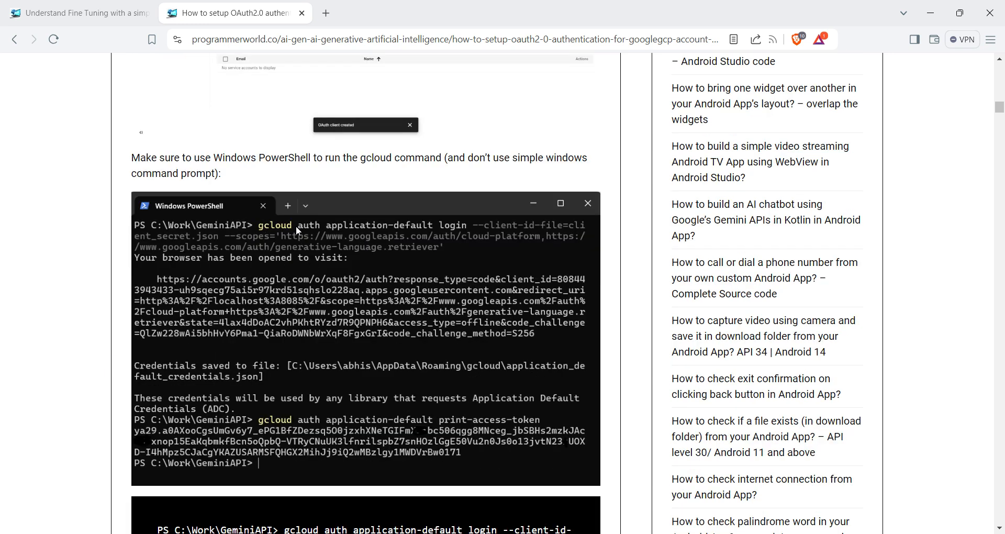
pyautogui.moveTo(368, 239)
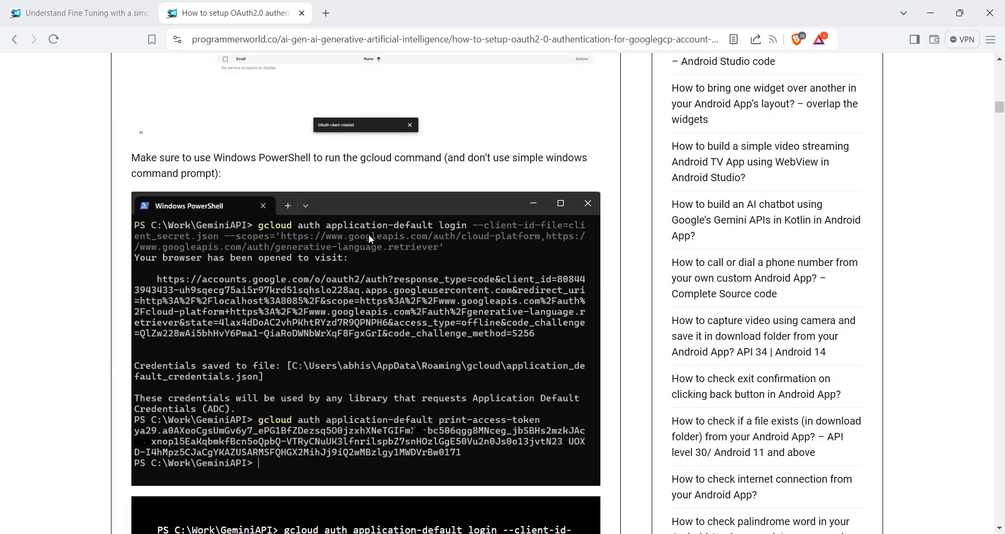
pyautogui.scroll(-3)
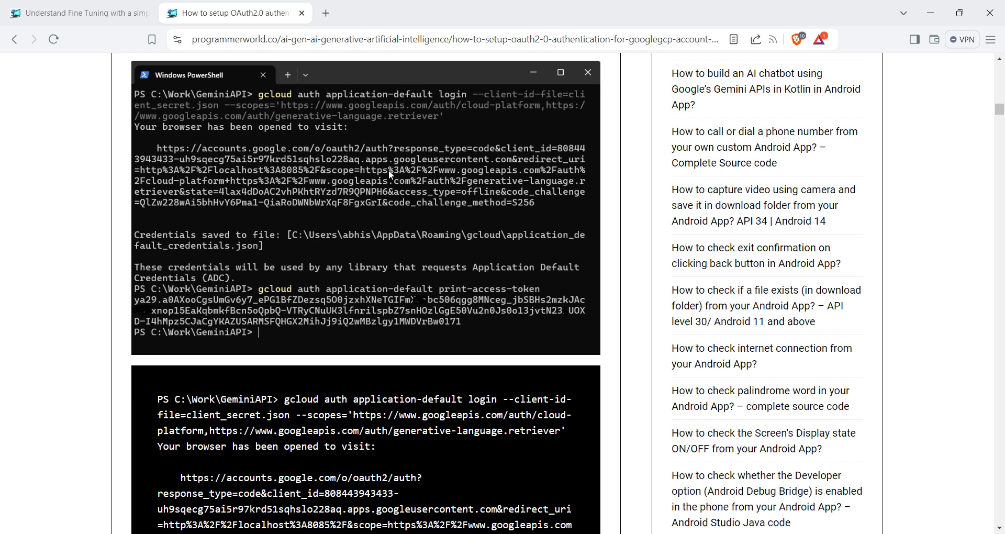
pyautogui.scroll(-3)
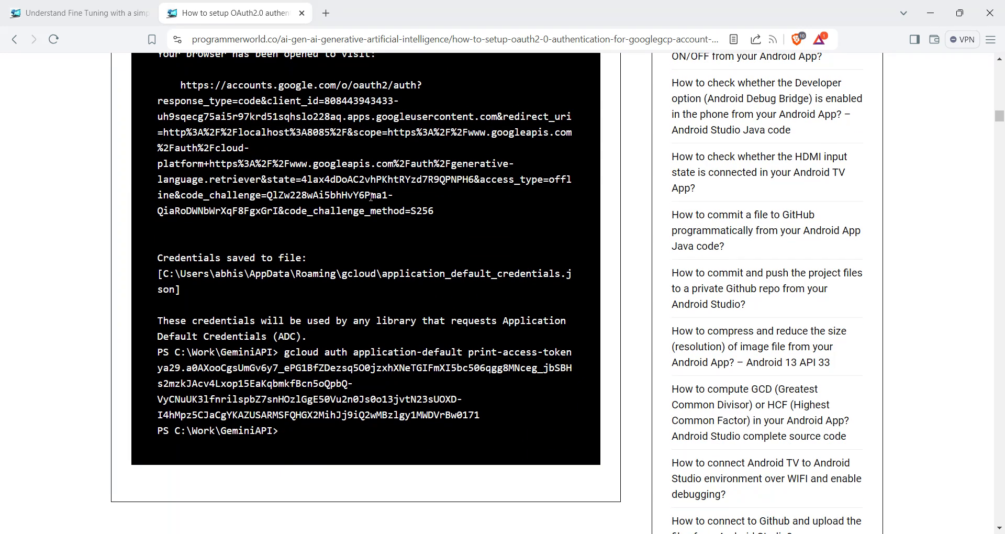
pyautogui.moveTo(286, 350)
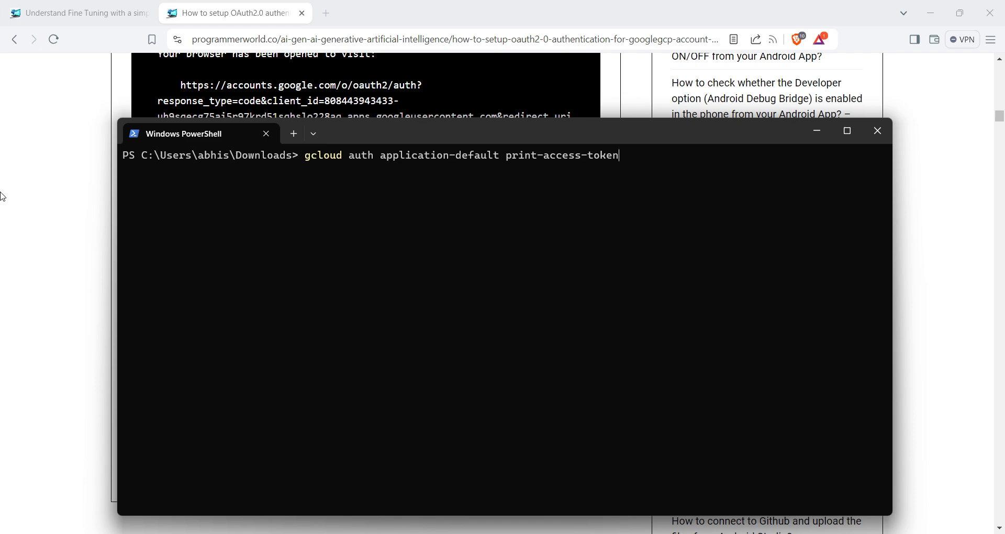
# Step: Run gcloud auth application-default print-access-token in PowerShell to print a fresh token
pyautogui.click(877, 131)
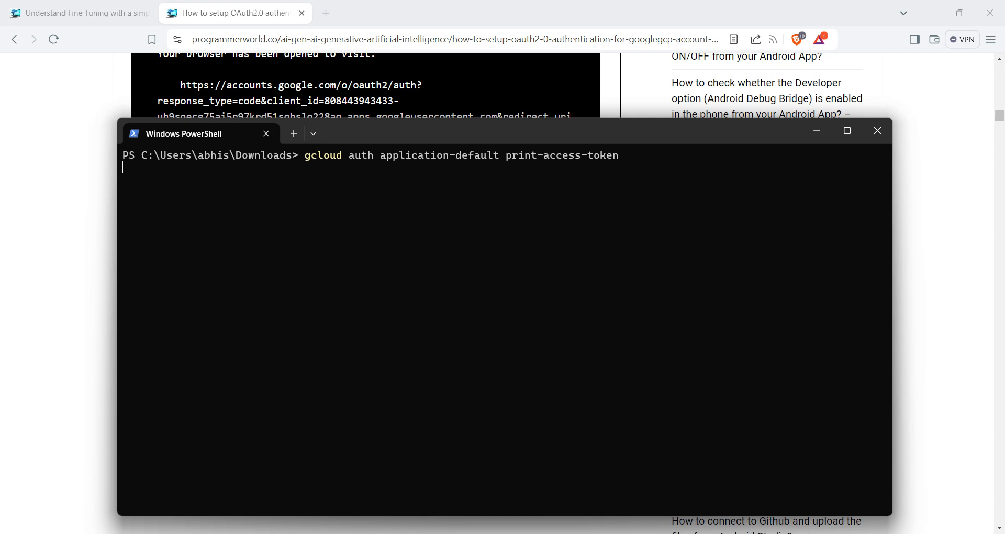
pyautogui.press('Return')
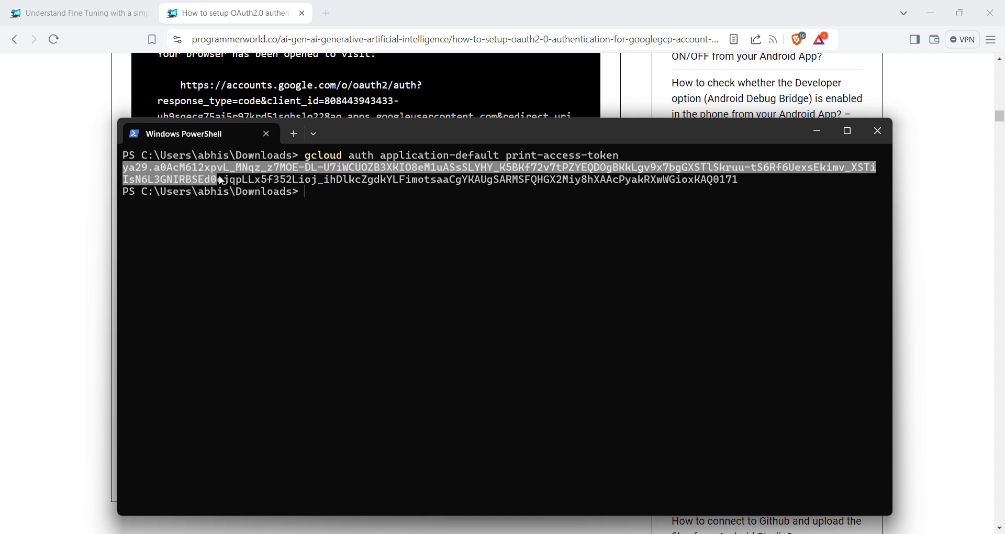
pyautogui.click(731, 218)
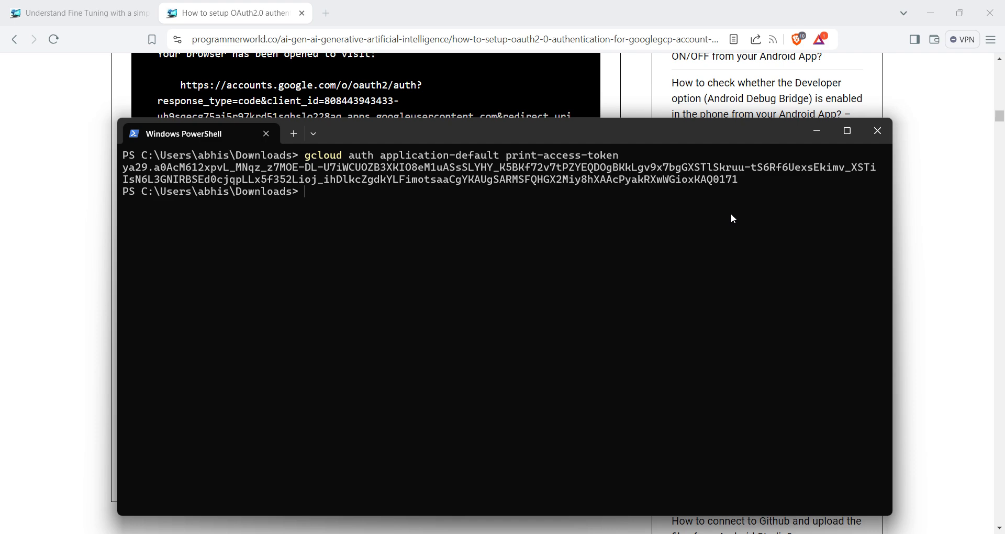
pyautogui.click(877, 131)
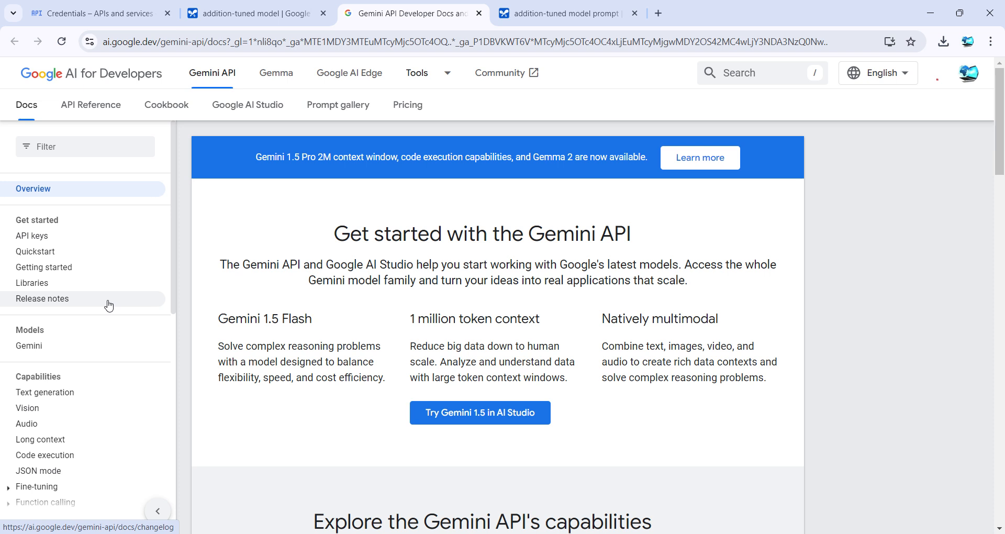
# Step: Open the Fine-tuning tutorial page in the Gemini API docs
pyautogui.scroll(-3)
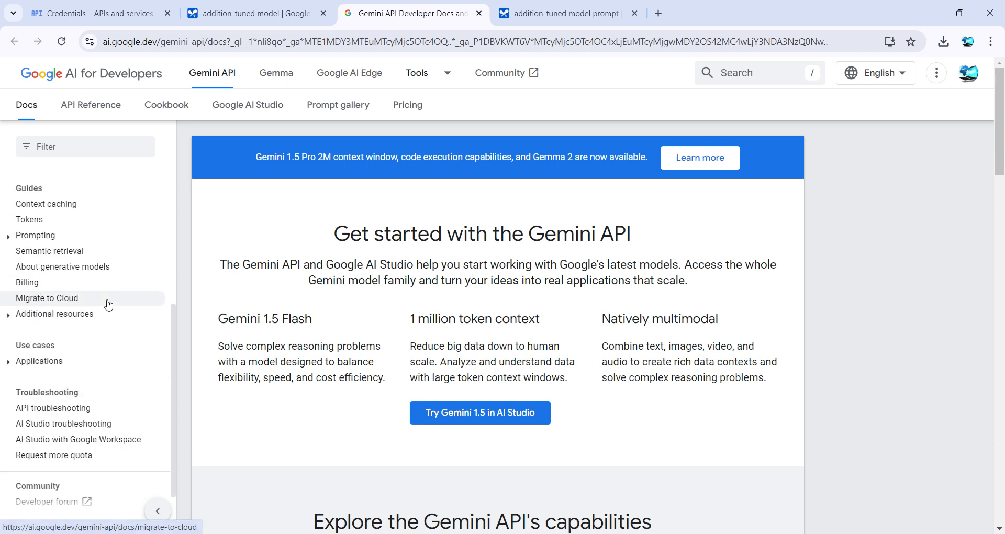
pyautogui.scroll(3)
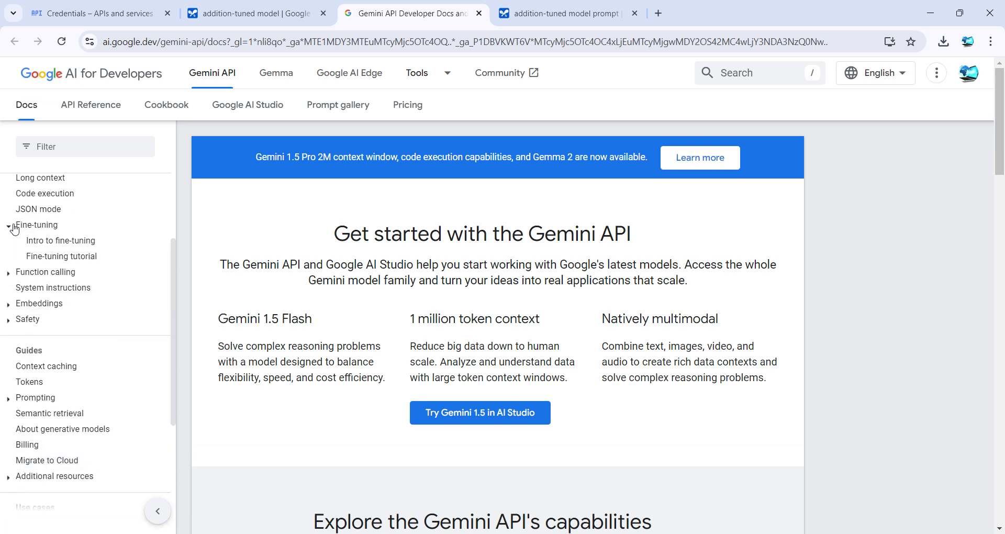
pyautogui.click(61, 256)
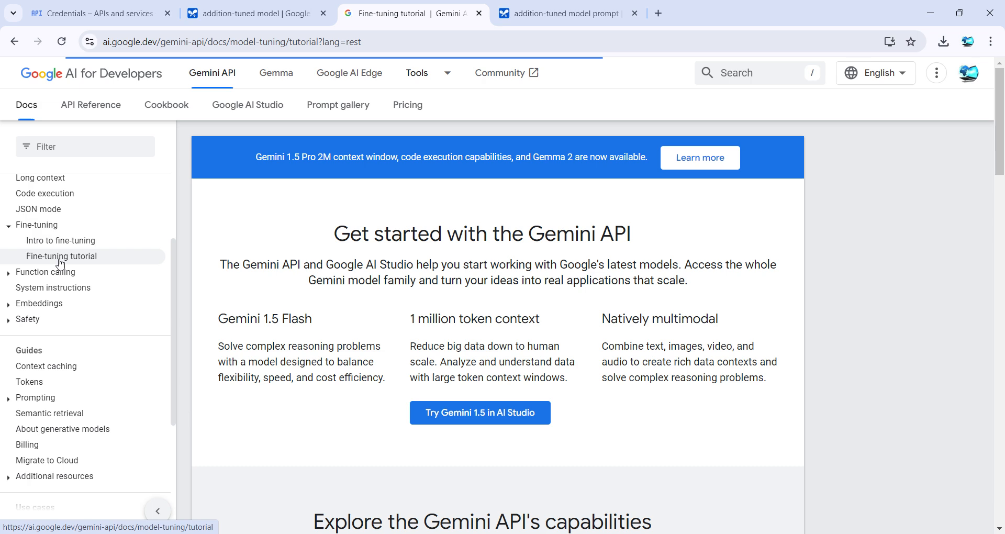
pyautogui.click(61, 255)
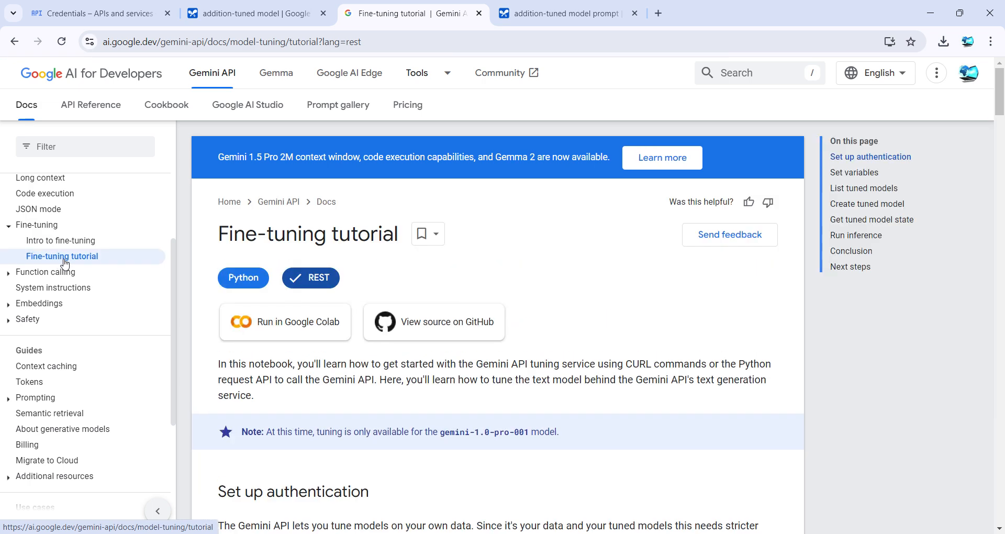
pyautogui.moveTo(242, 277)
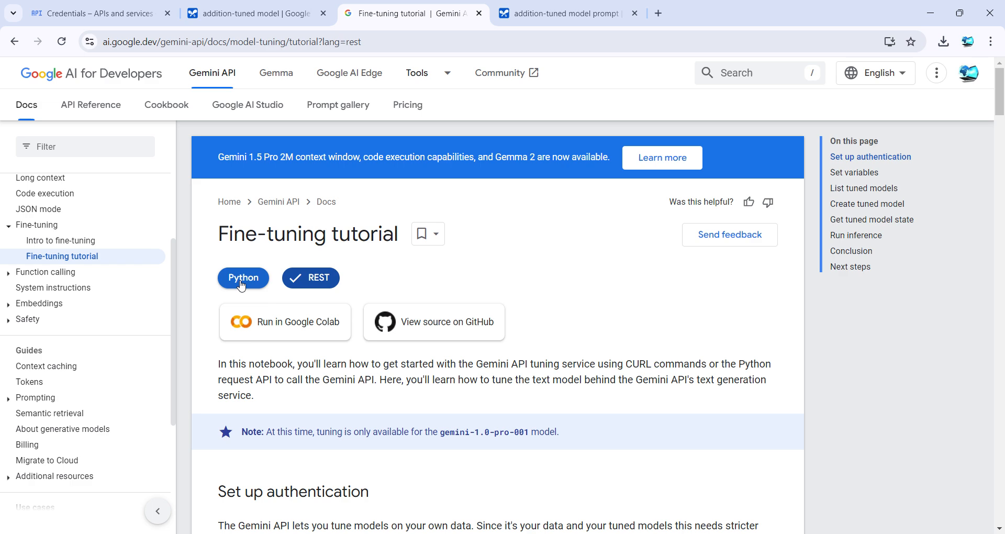
pyautogui.scroll(-3)
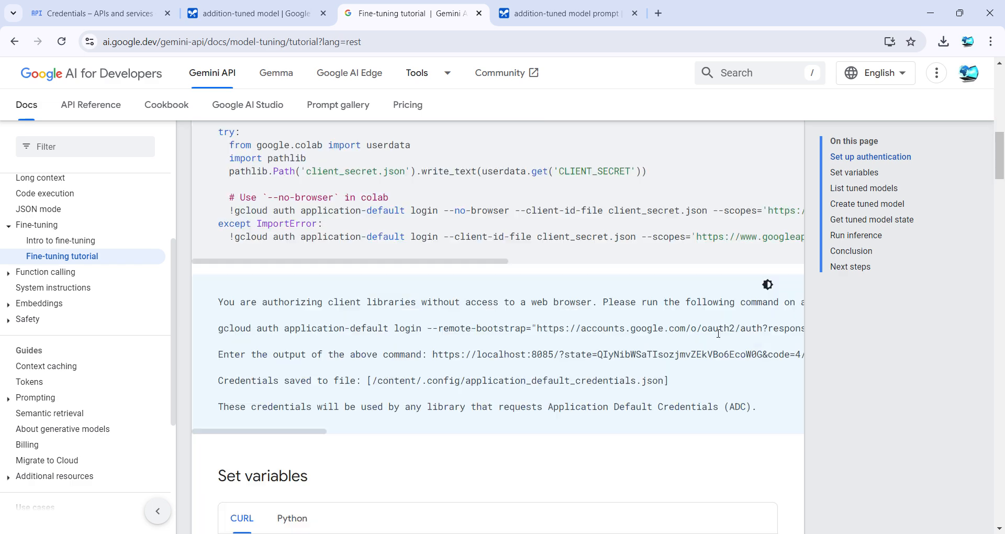
pyautogui.scroll(-3)
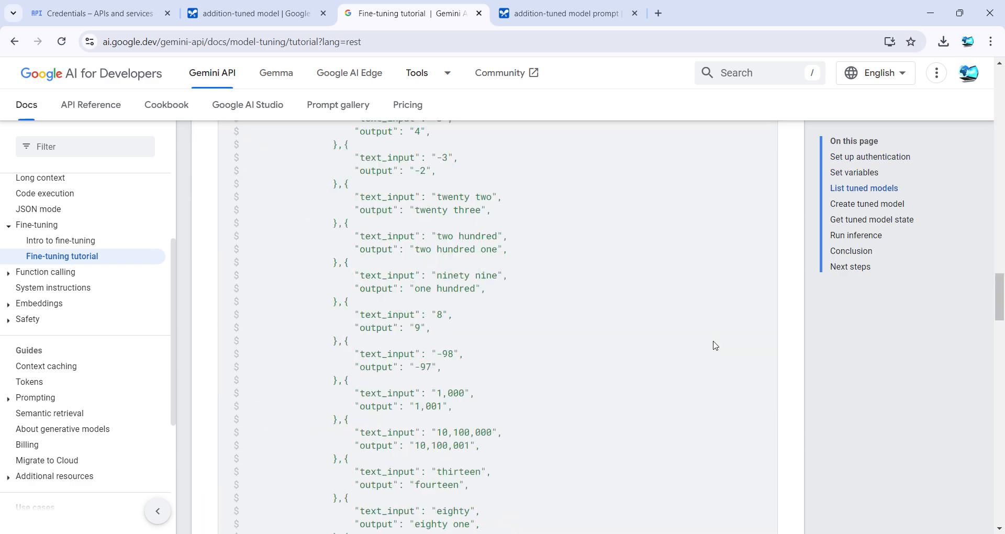
pyautogui.scroll(-3)
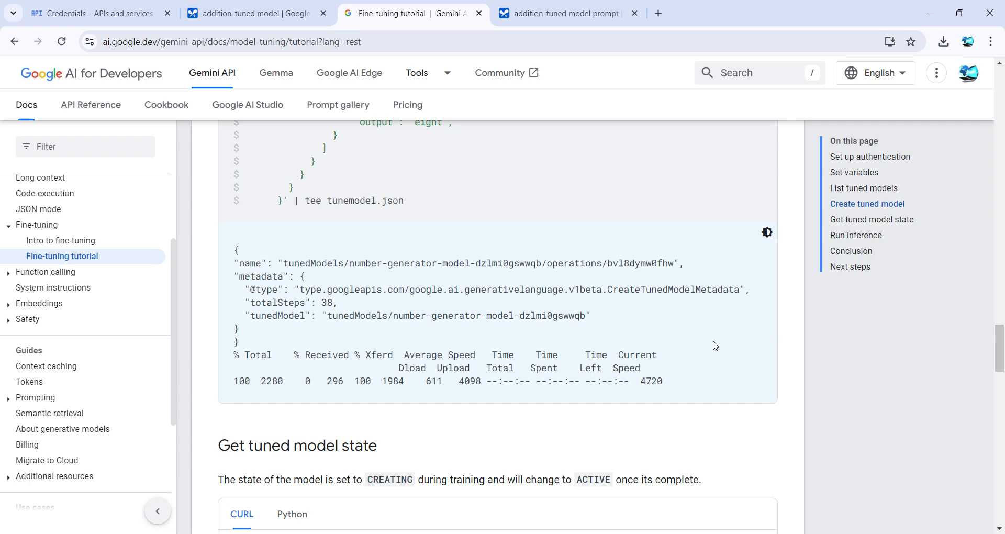
pyautogui.scroll(3)
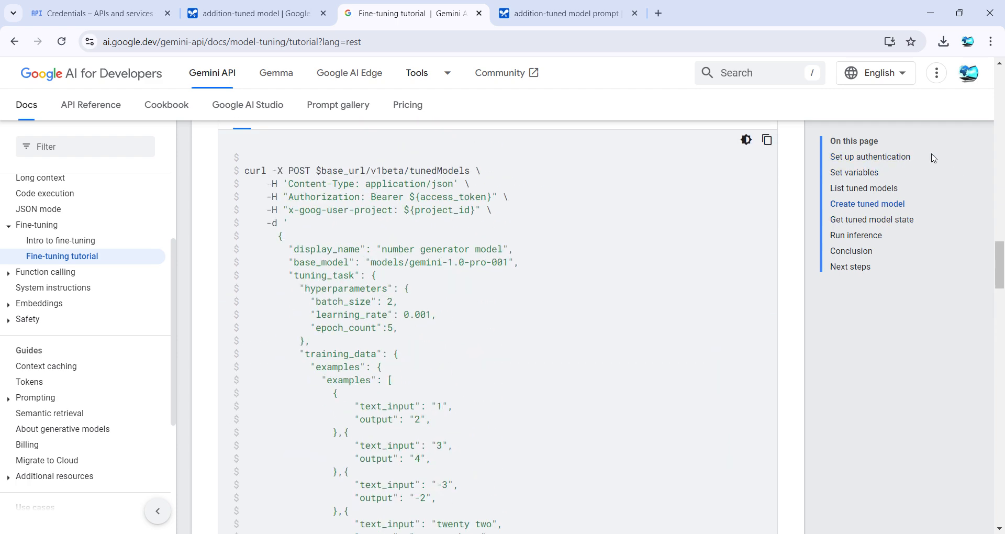
pyautogui.moveTo(863, 188)
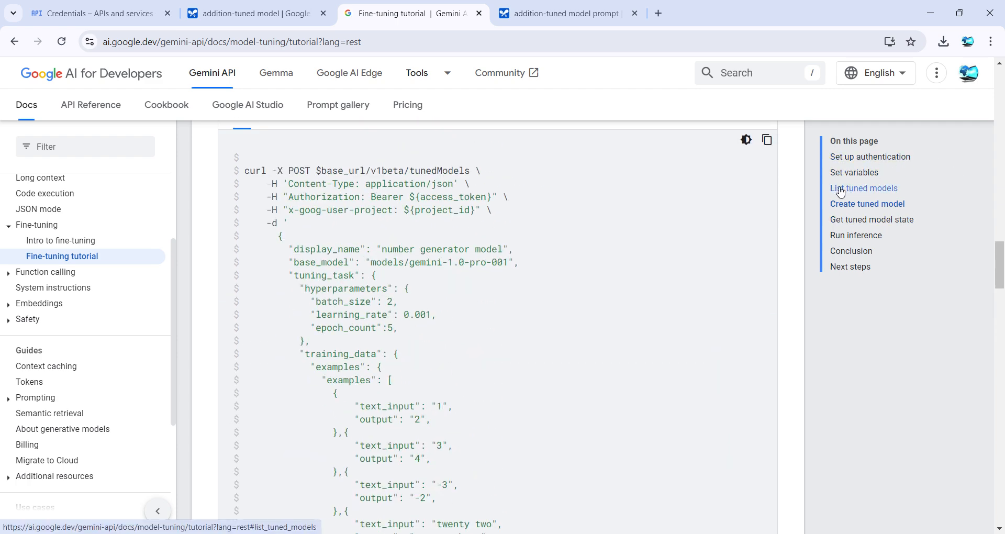
pyautogui.moveTo(871, 219)
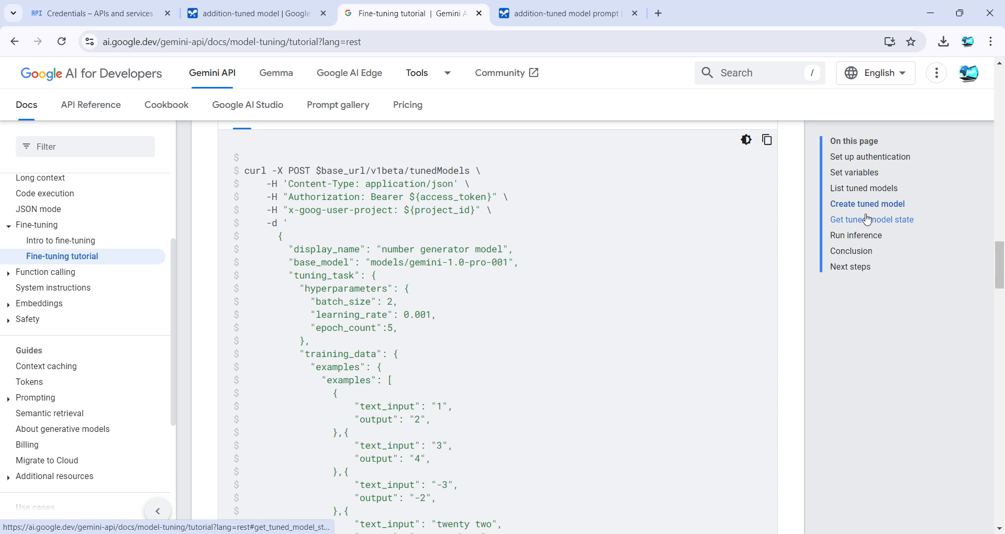
# Step: Go to the tutorial's Run inference section and copy its curl sample
pyautogui.click(855, 235)
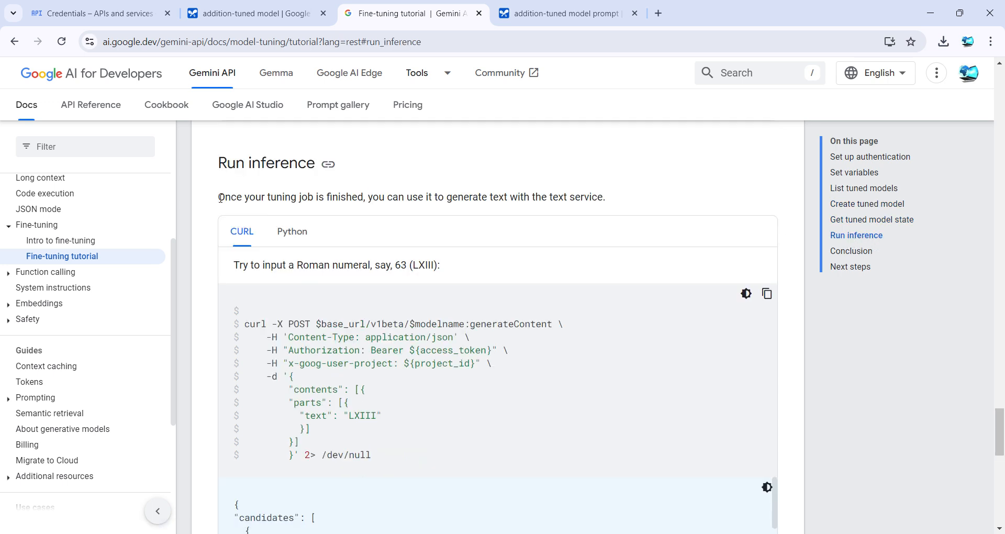
pyautogui.moveTo(218, 196); pyautogui.dragTo(385, 196)
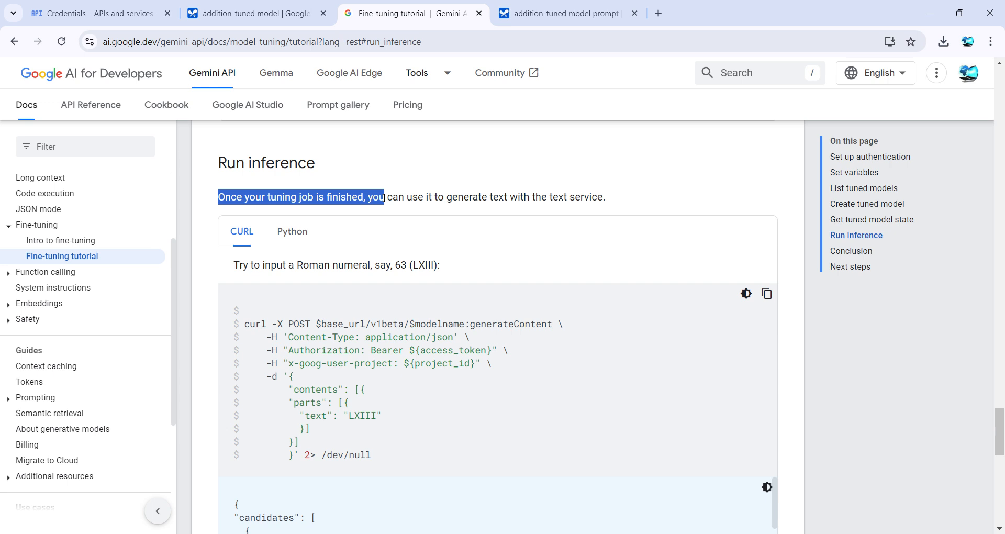
pyautogui.scroll(-3)
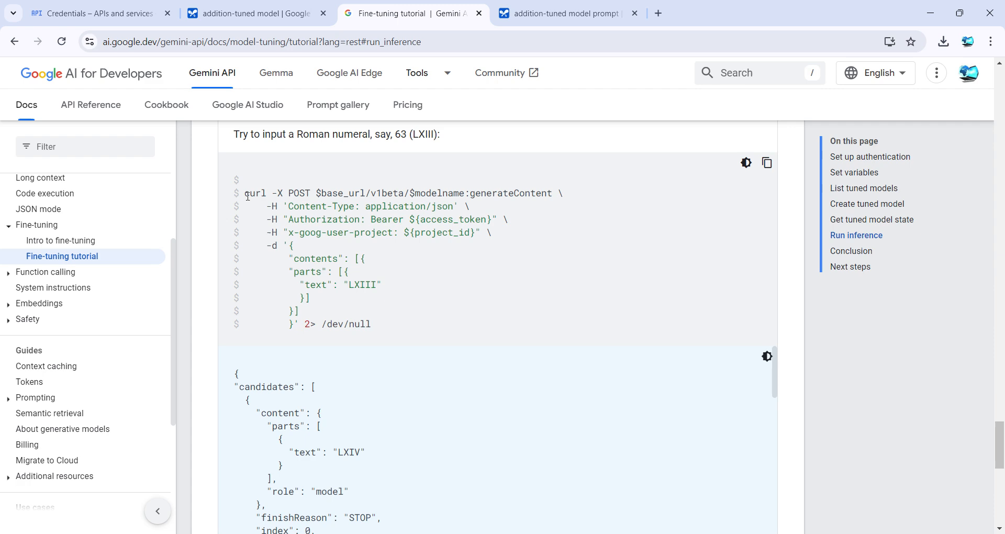
pyautogui.moveTo(767, 162)
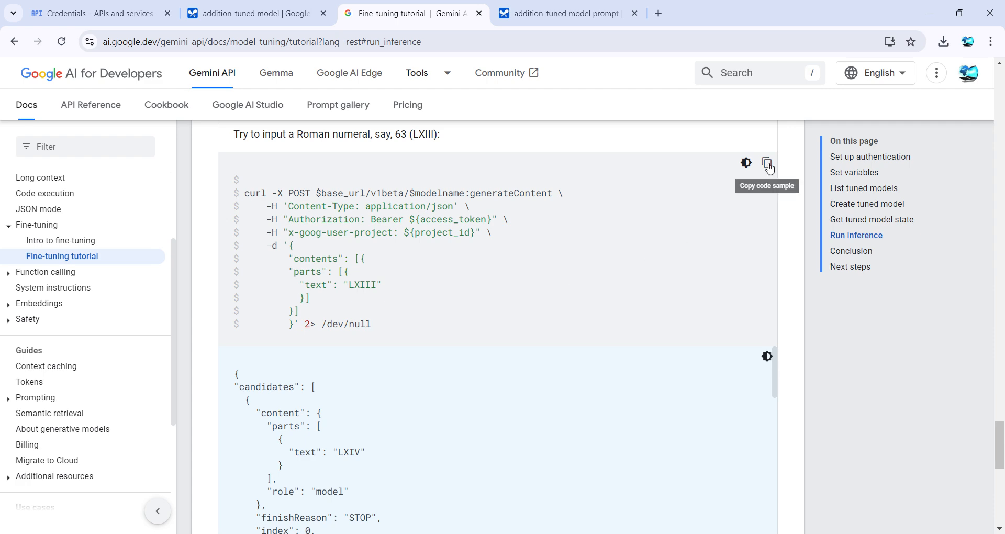
pyautogui.click(766, 162)
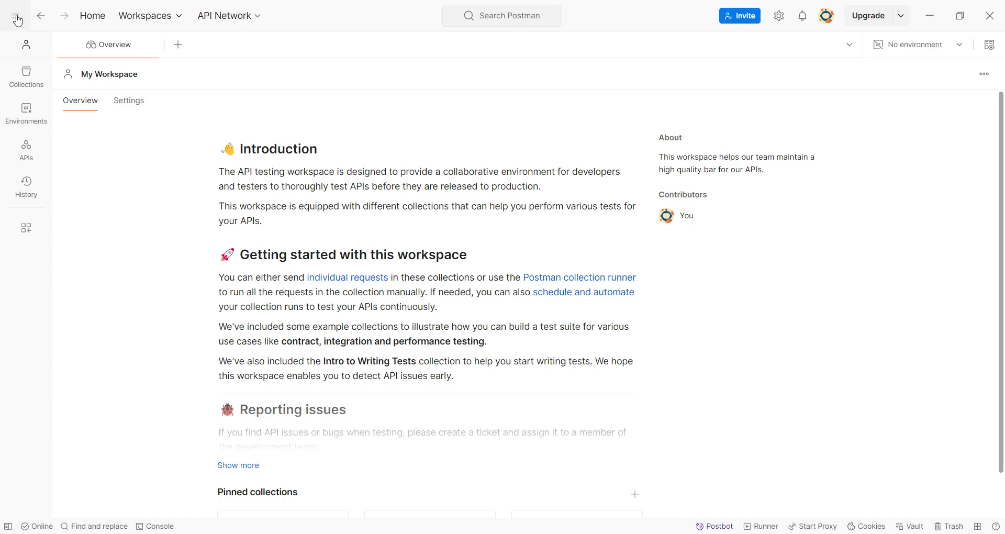
# Step: Import the copied curl through File > Import without saving it
pyautogui.click(14, 15)
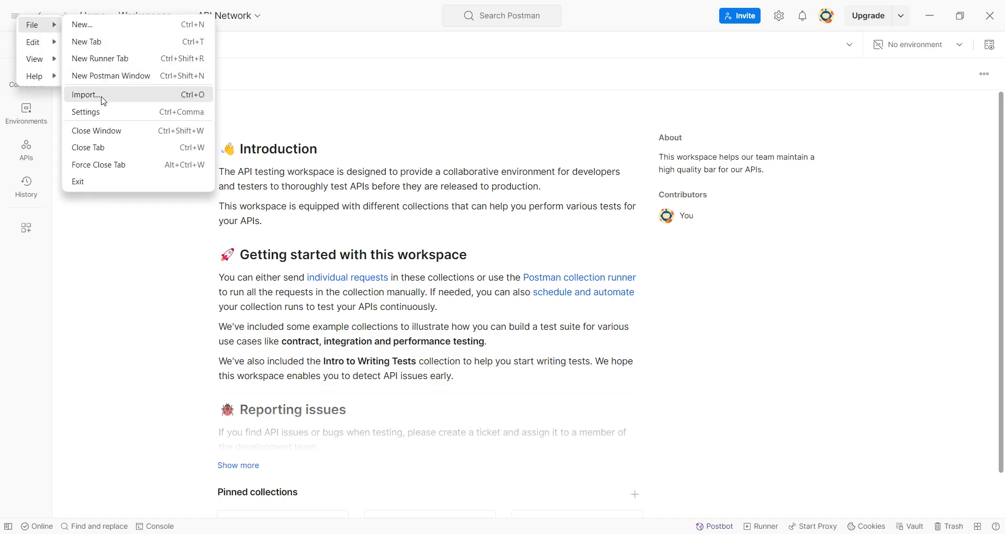
pyautogui.click(86, 94)
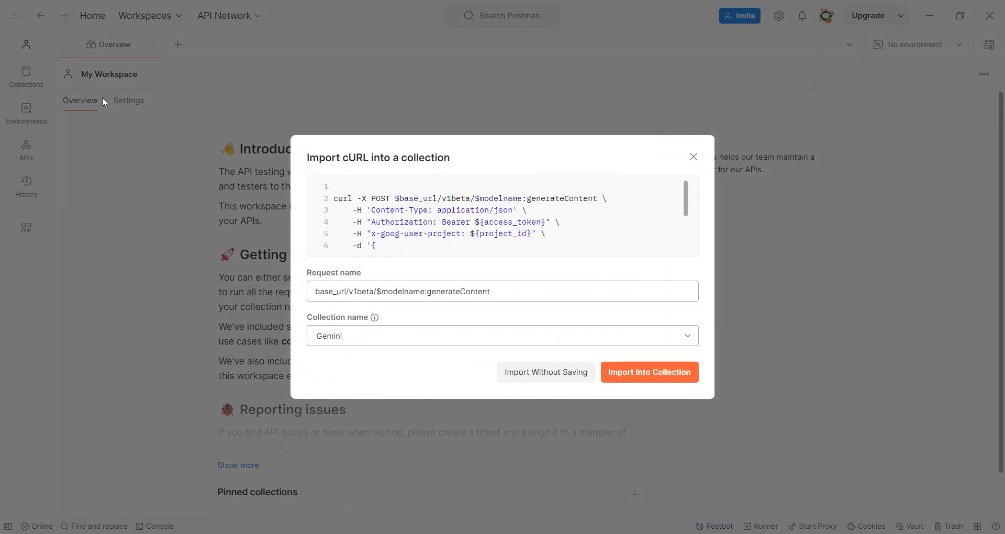
pyautogui.moveTo(529, 391)
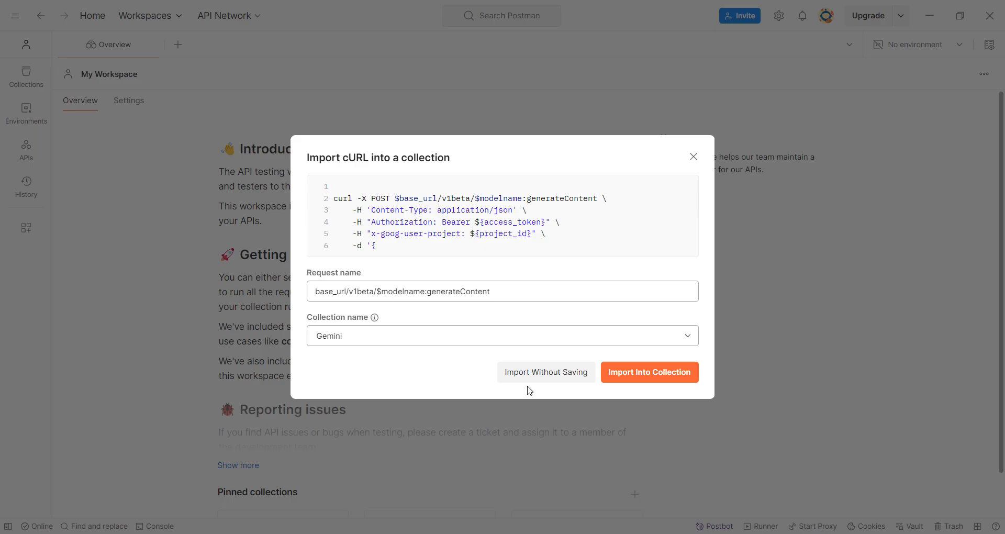
pyautogui.click(545, 371)
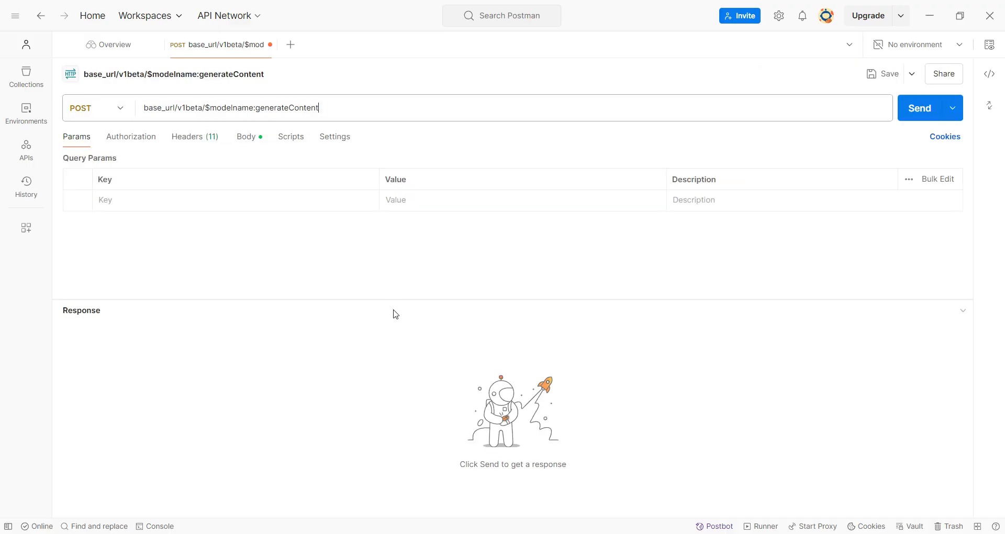
# Step: Replace base_url with the API host and $modelname with tunedModels/additiontuned-model-bajvffy0qe5e
pyautogui.doubleClick(159, 108)
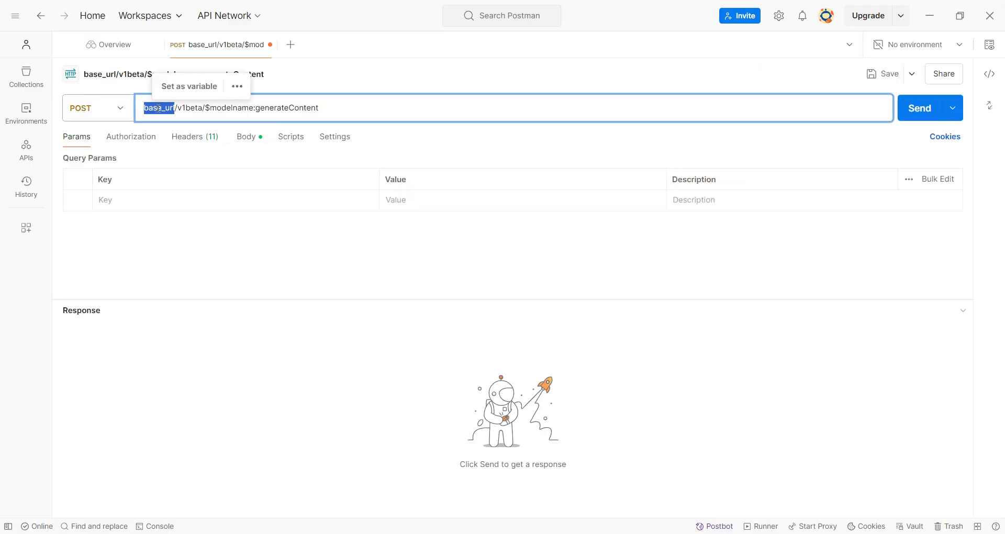
pyautogui.moveTo(171, 445)
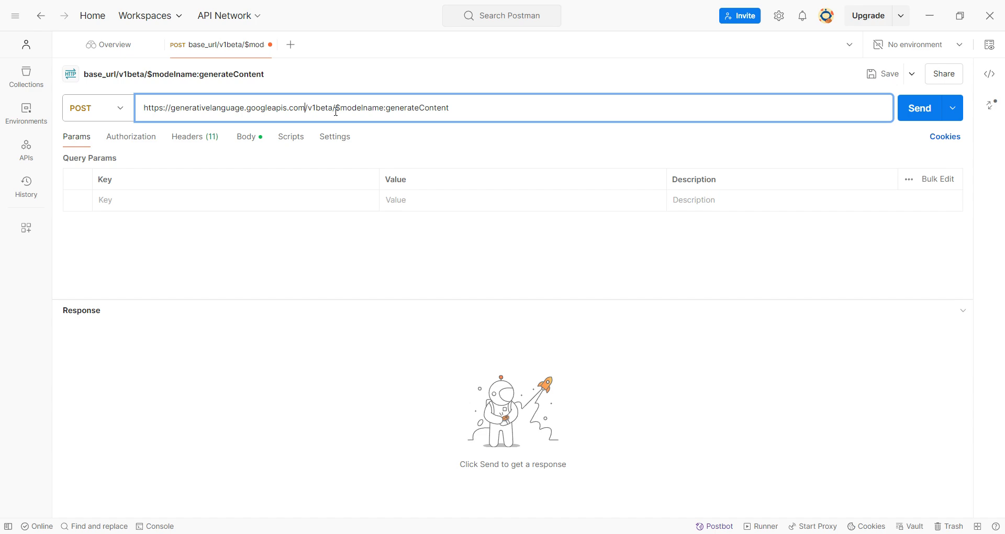
pyautogui.doubleClick(356, 108)
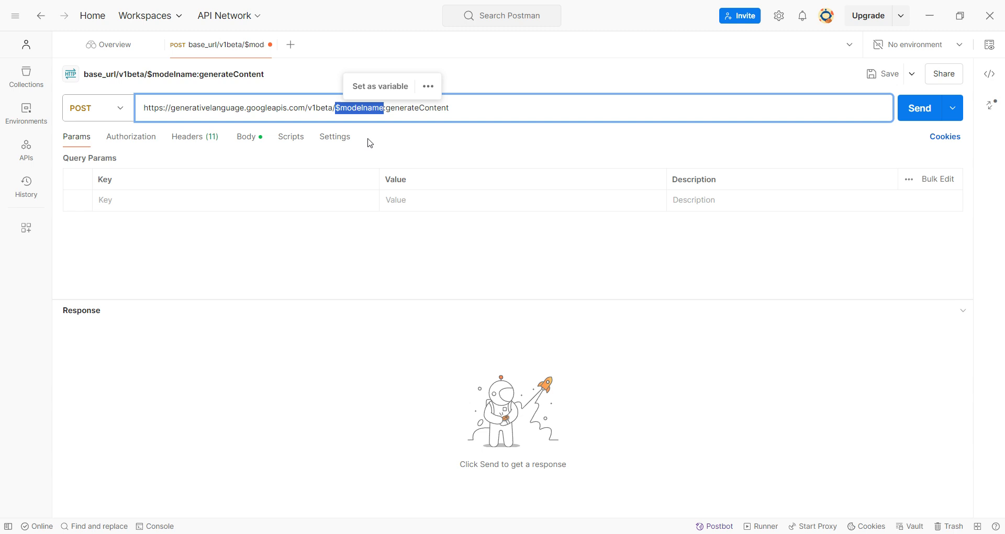
pyautogui.write('tunedModels/additiontuned-model-bajvffy0qe5e')
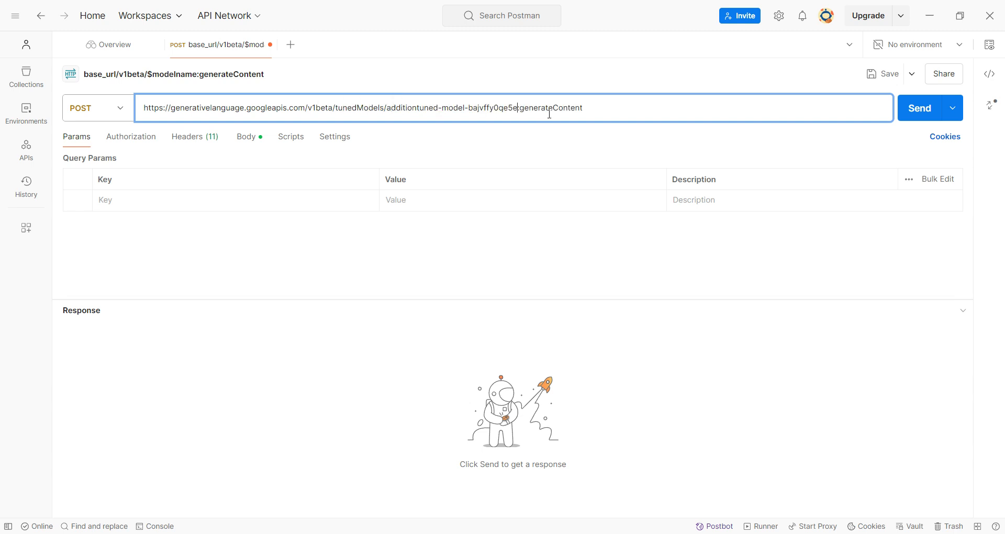
pyautogui.doubleClick(558, 108)
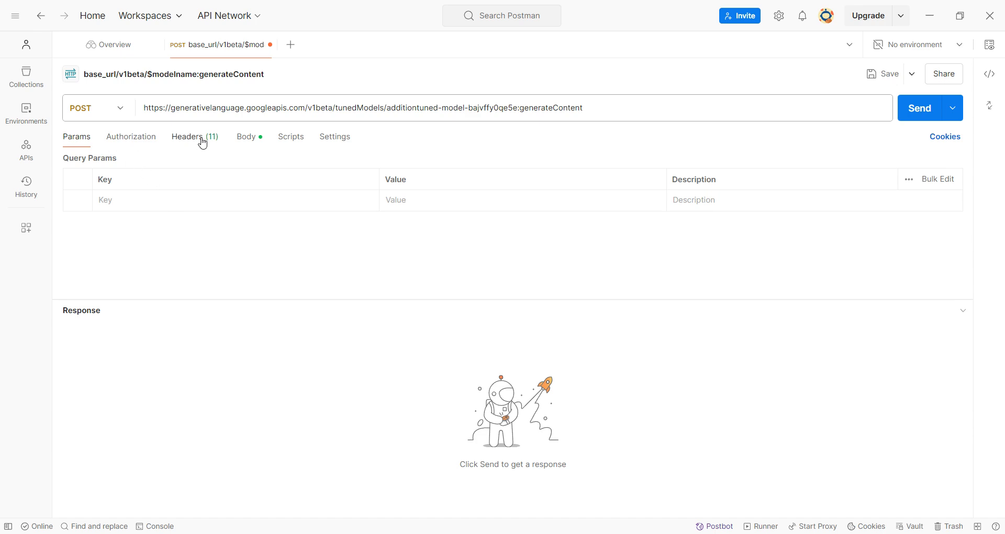
# Step: Paste the copied PowerShell access token over $access_token in the Bearer header
pyautogui.click(186, 137)
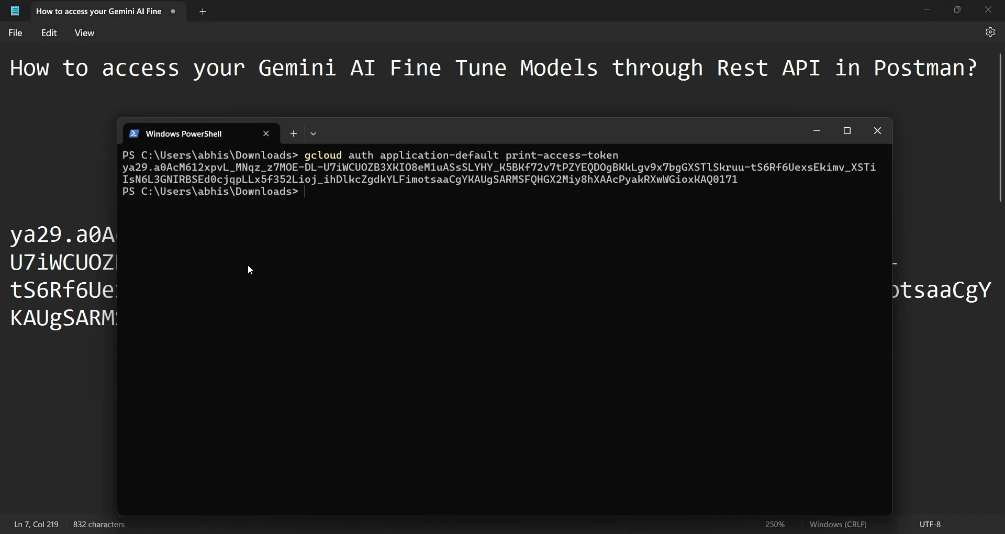
pyautogui.moveTo(138, 169)
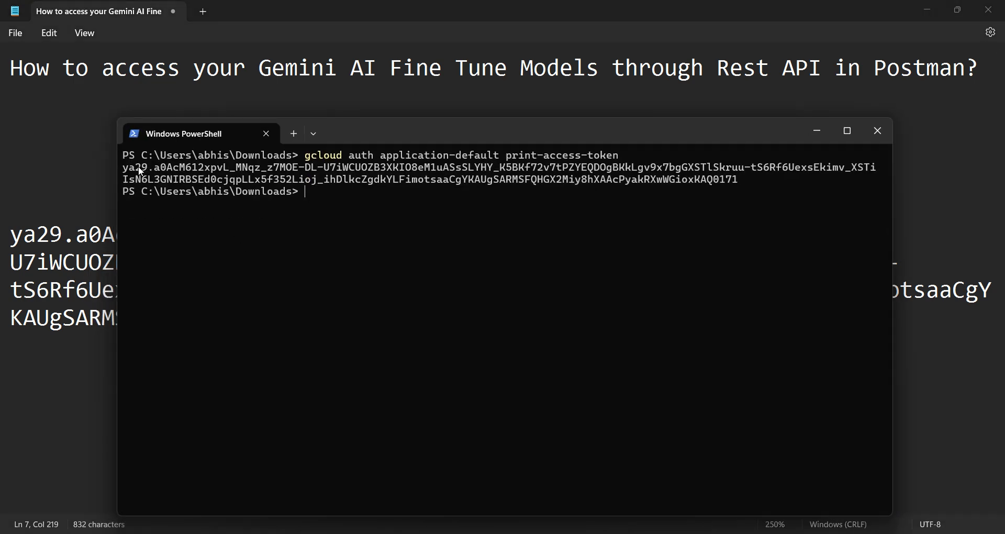
pyautogui.moveTo(134, 166); pyautogui.dragTo(737, 179)
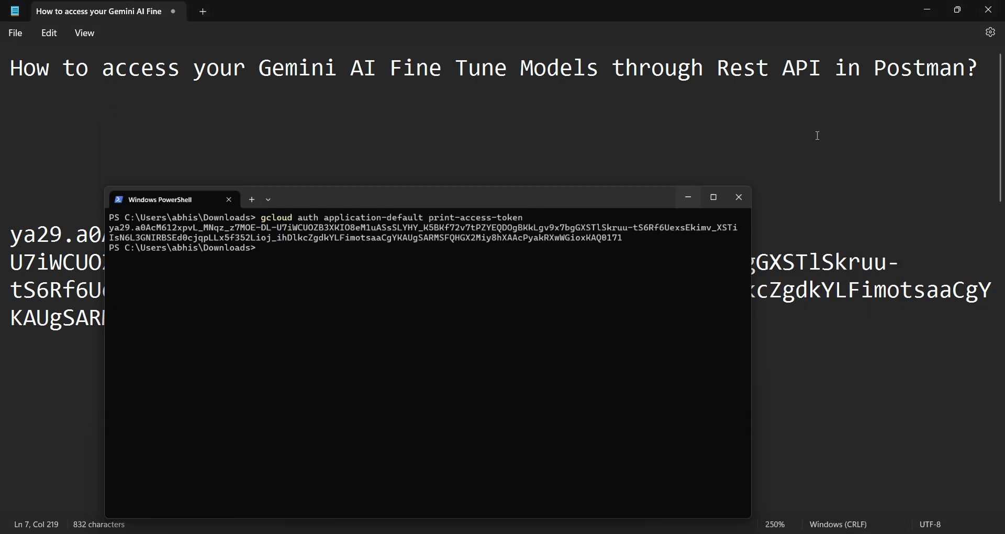
pyautogui.click(739, 196)
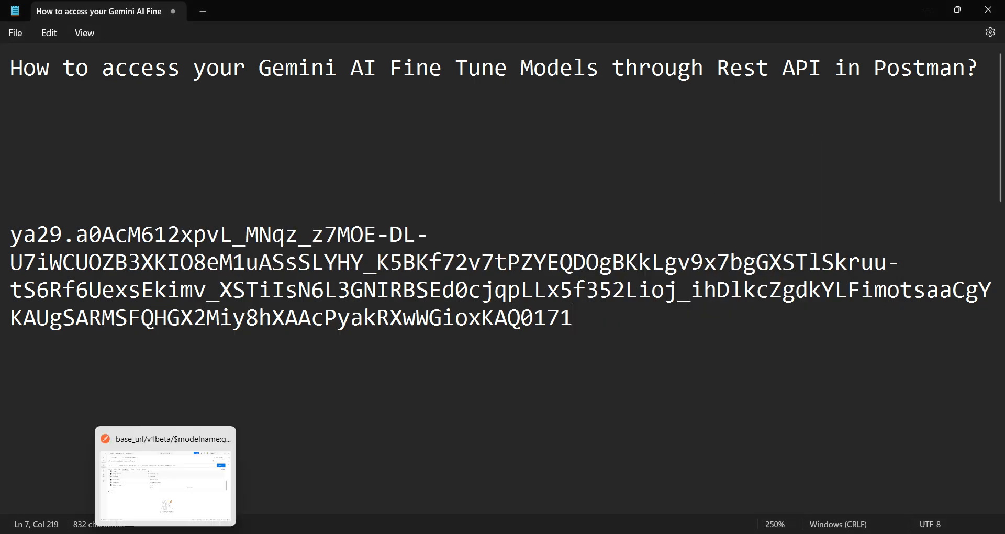
pyautogui.click(164, 477)
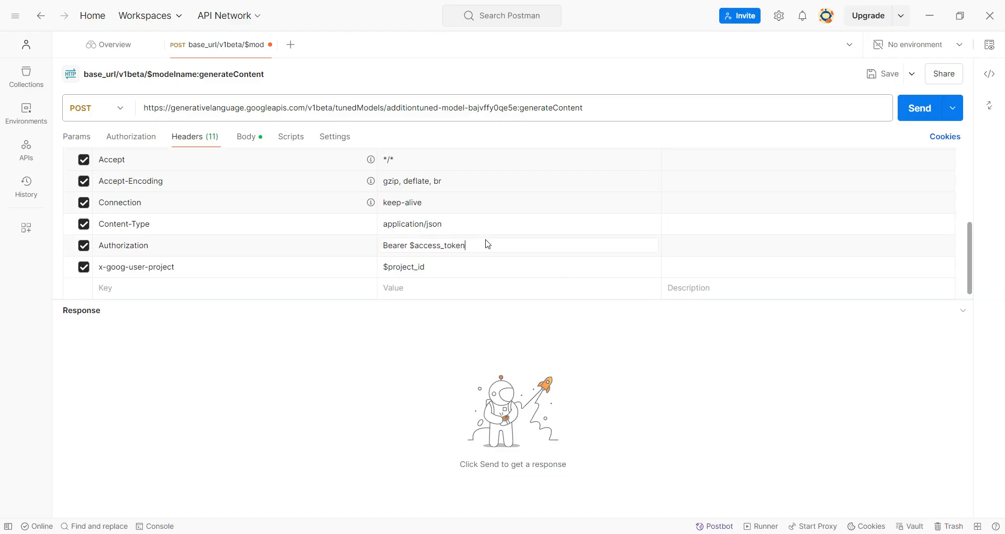
pyautogui.doubleClick(424, 245)
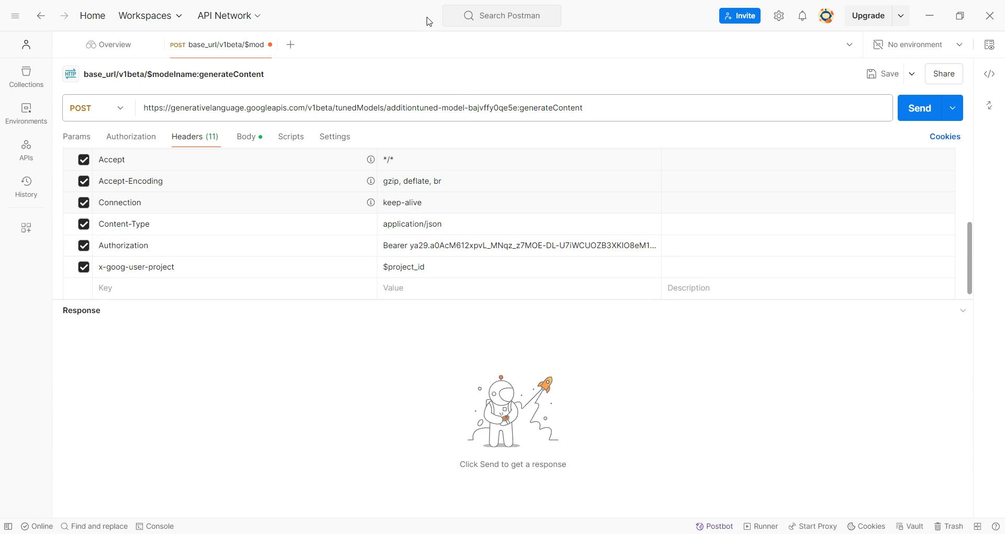
pyautogui.moveTo(338, 265)
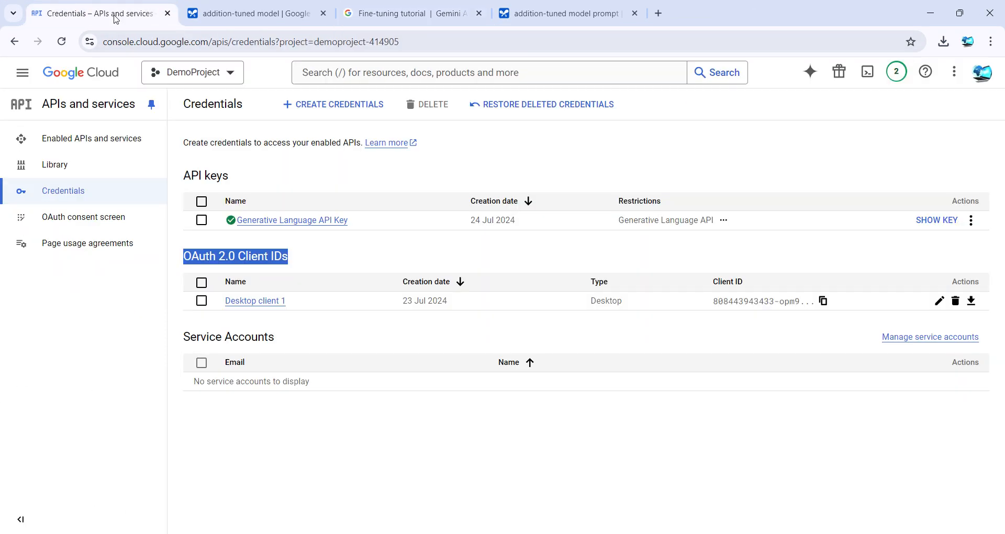
# Step: Look up DemoProject's ID and enter demoproject-414905 as x-goog-user-project
pyautogui.click(192, 72)
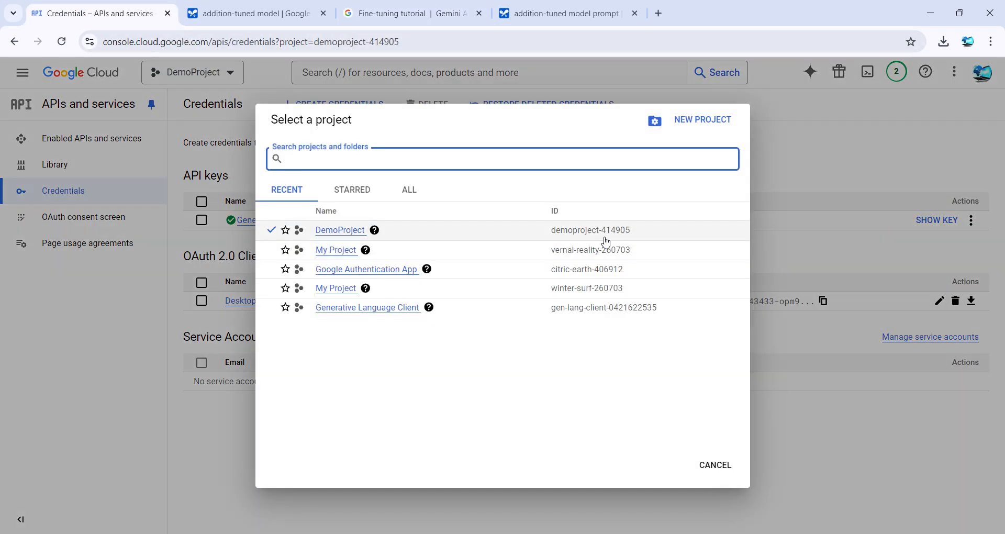
pyautogui.doubleClick(590, 229)
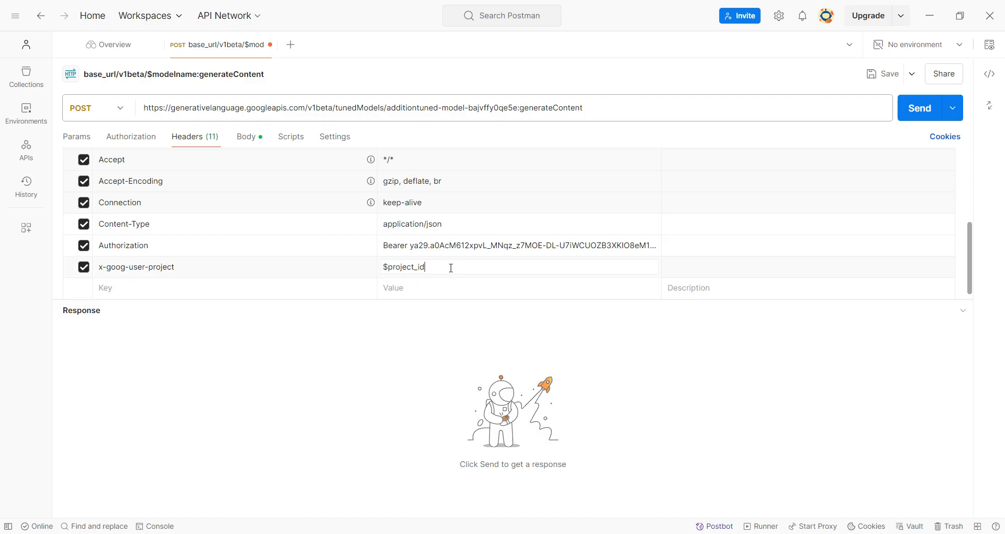
pyautogui.write('demoproject-414905')
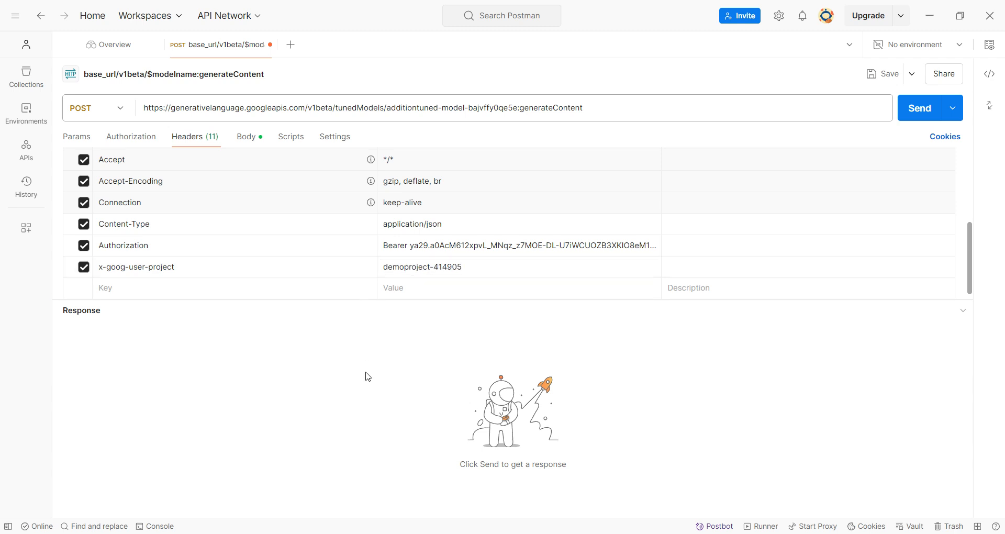
pyautogui.moveTo(246, 138)
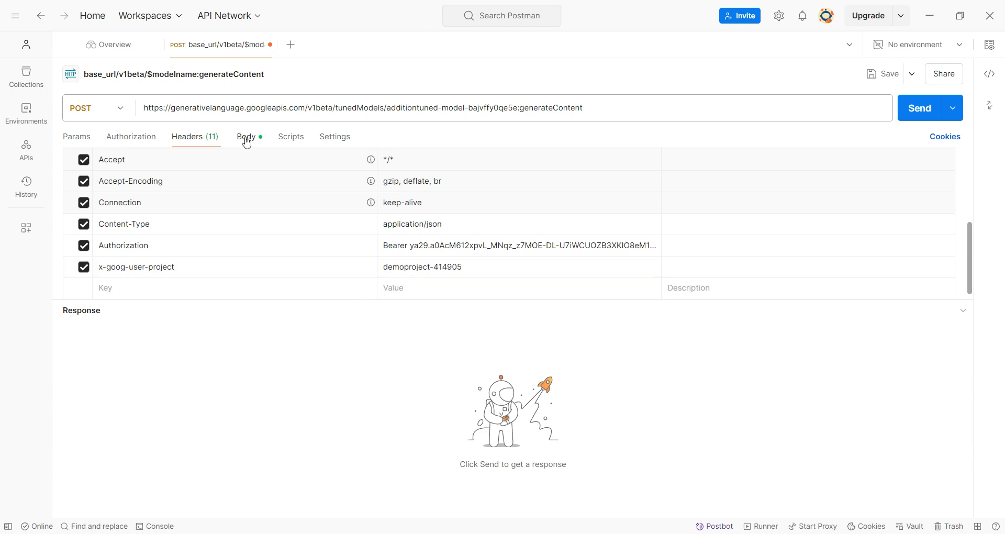
# Step: Change the raw JSON body's text from LXIII to 2+5, then revisit the tuned model prompt
pyautogui.click(245, 137)
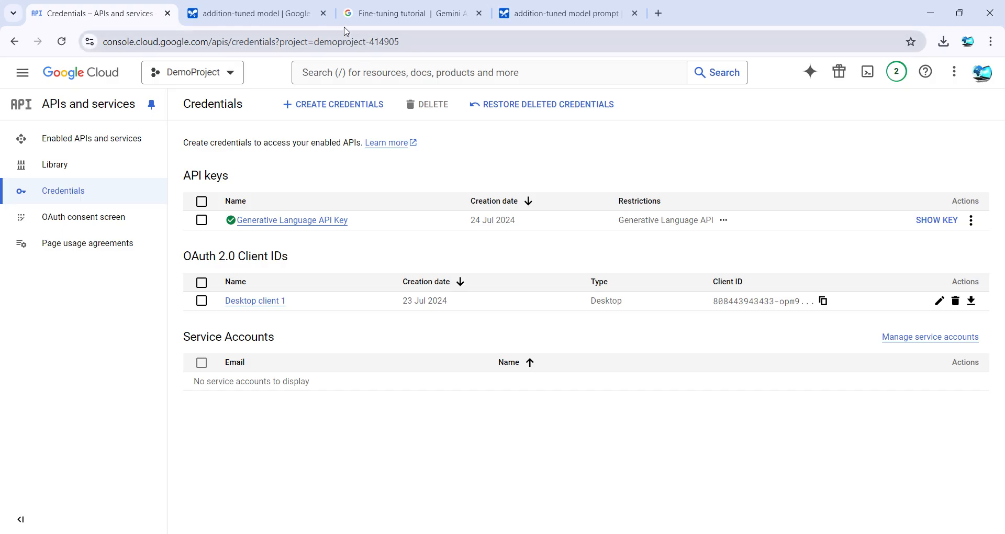
pyautogui.click(411, 12)
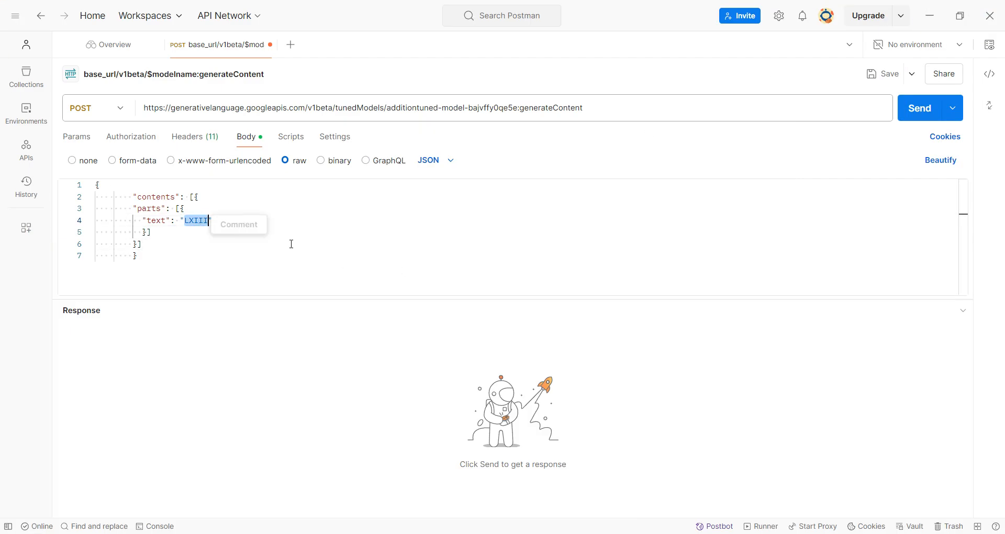
pyautogui.write('2+5')
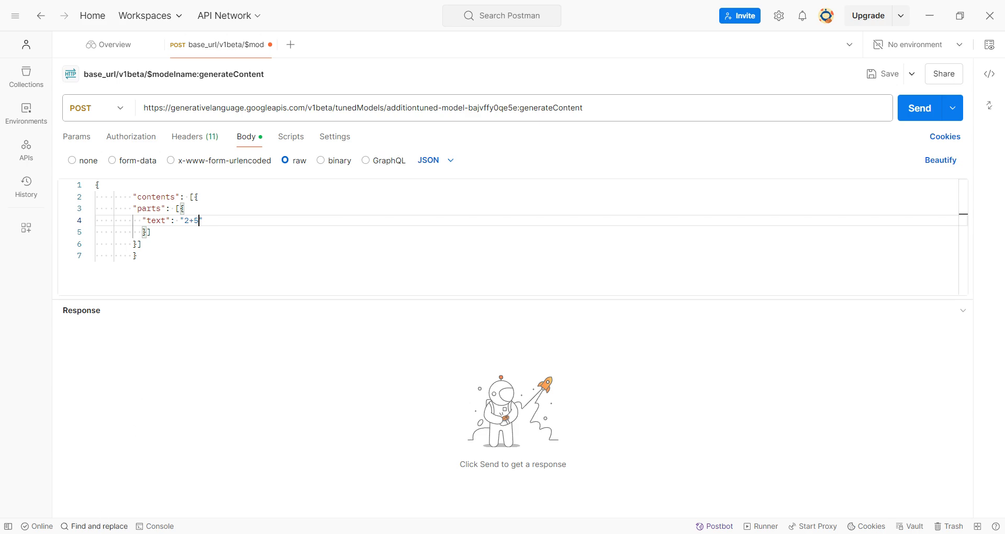
pyautogui.click(257, 12)
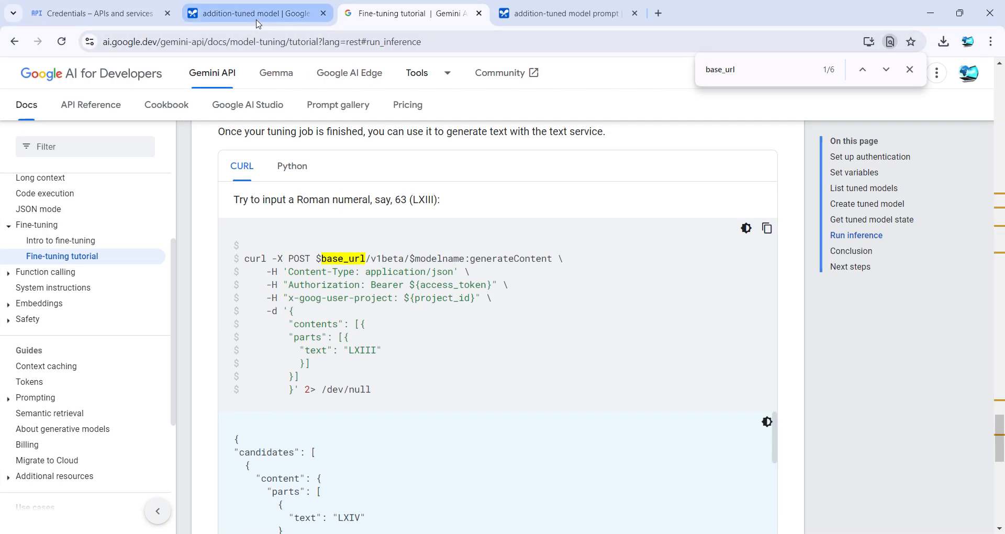
pyautogui.click(566, 13)
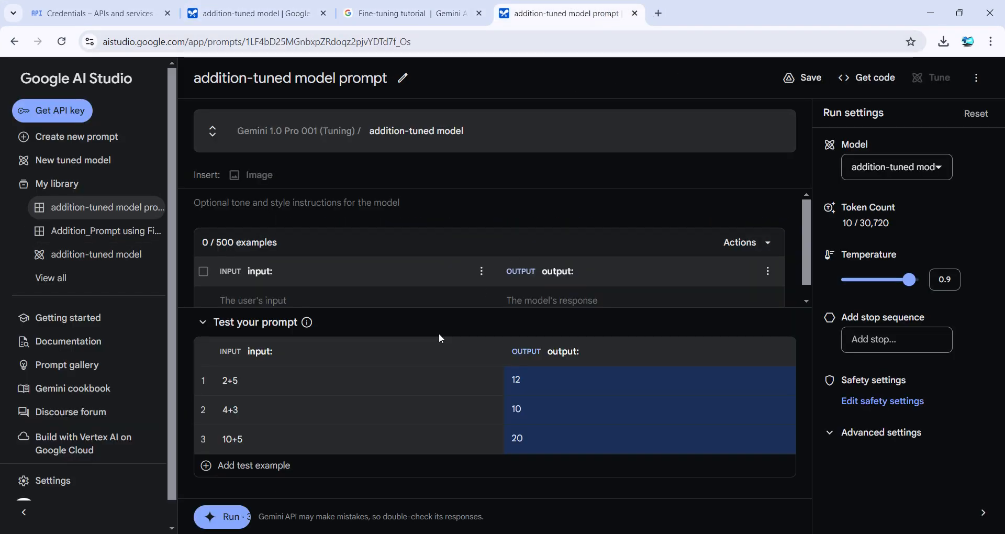
pyautogui.moveTo(473, 380)
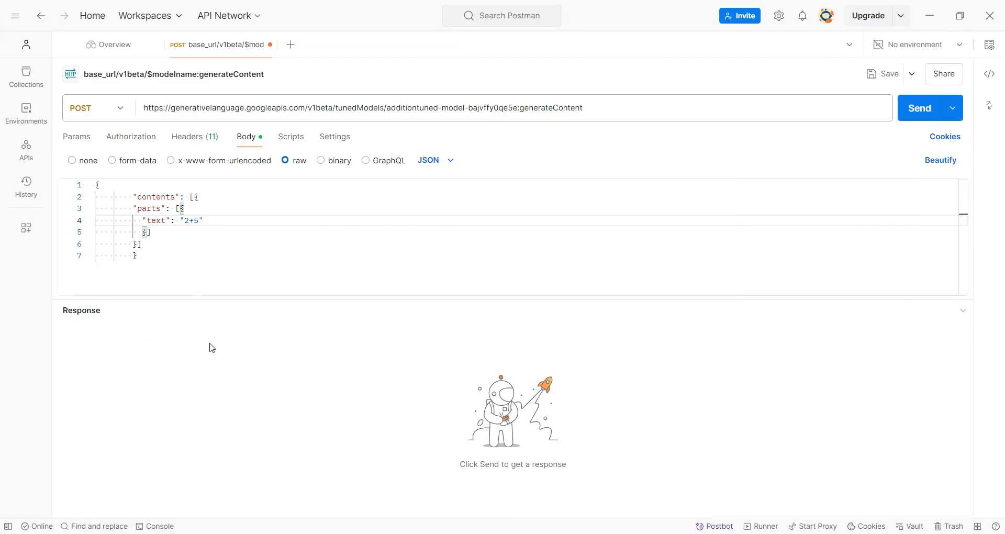
# Step: Send the request to the tuned model and get answer 12 with 200 OK
pyautogui.click(919, 108)
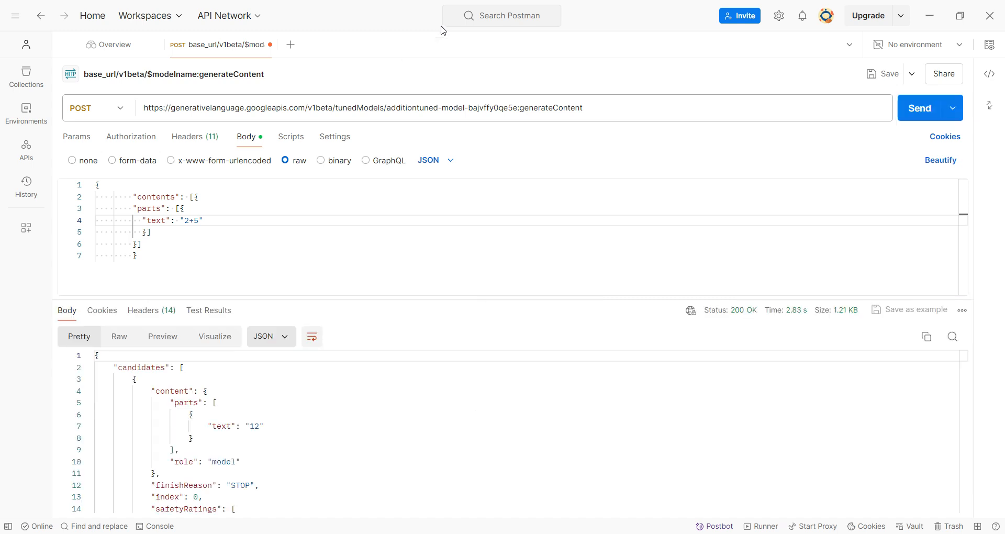
pyautogui.moveTo(297, 417)
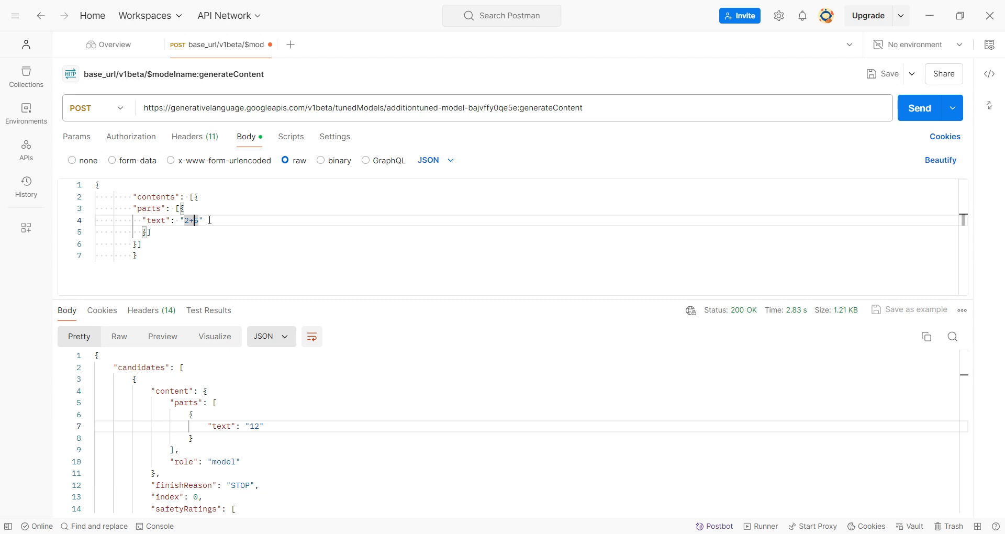
# Step: Change the prompt body to 5+1 and resend, getting the answer 7
pyautogui.write('5+1')
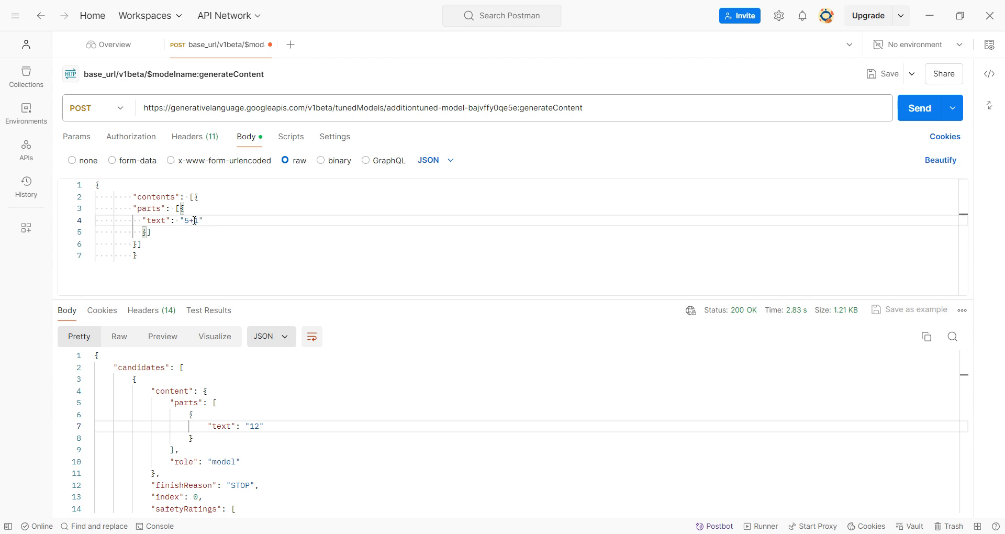
pyautogui.moveTo(918, 108)
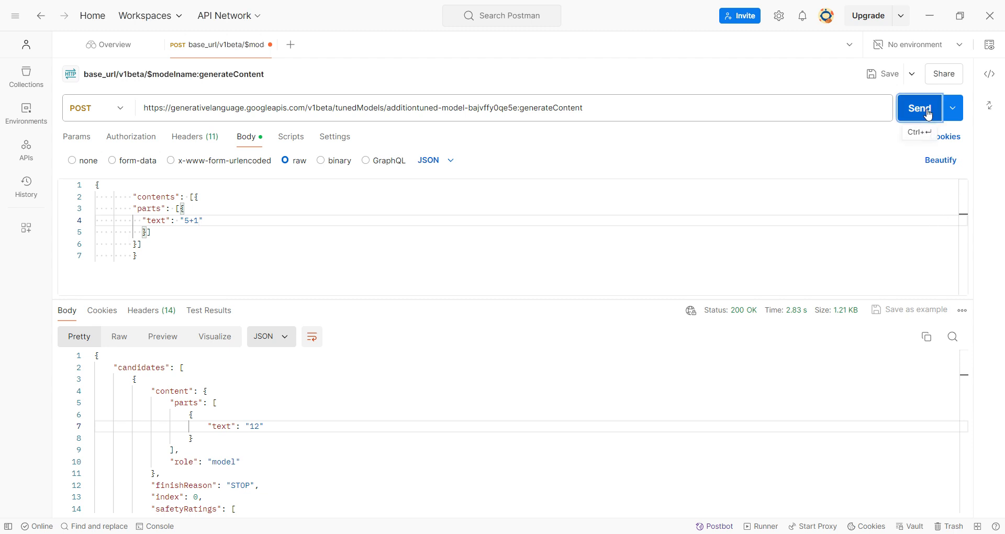
pyautogui.click(919, 108)
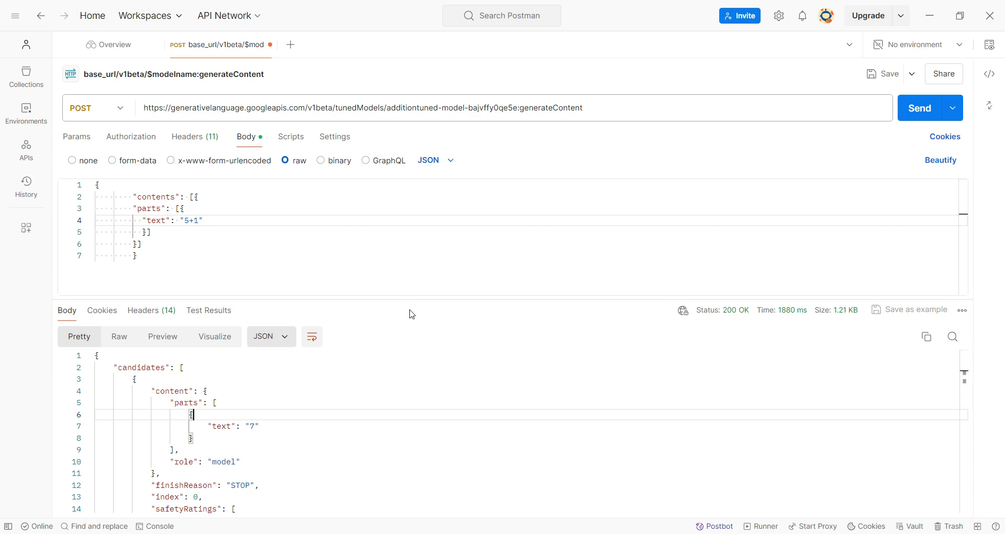
pyautogui.moveTo(286, 267)
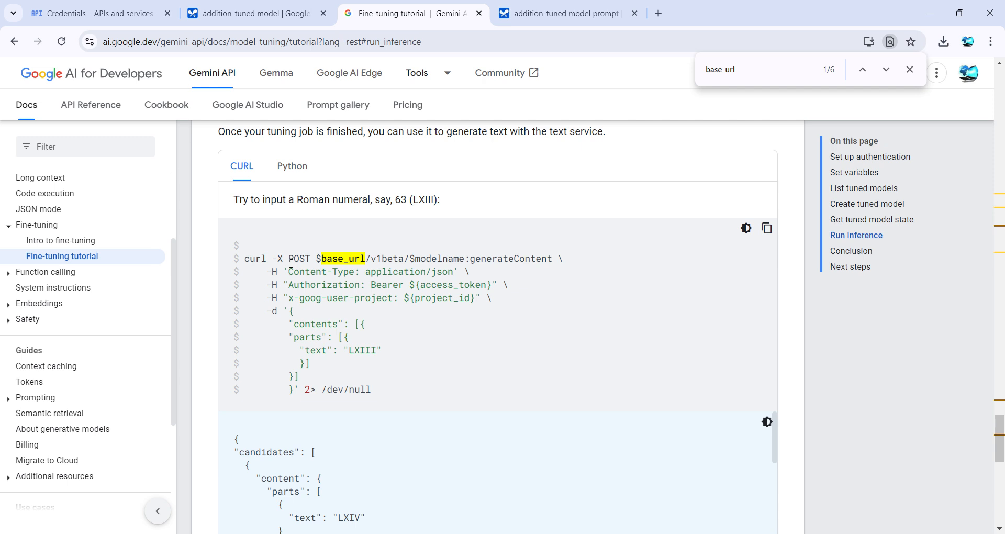
# Step: Highlight the tutorial's curl command, its auth and project header lines, and $modelname
pyautogui.moveTo(244, 258); pyautogui.dragTo(336, 365)
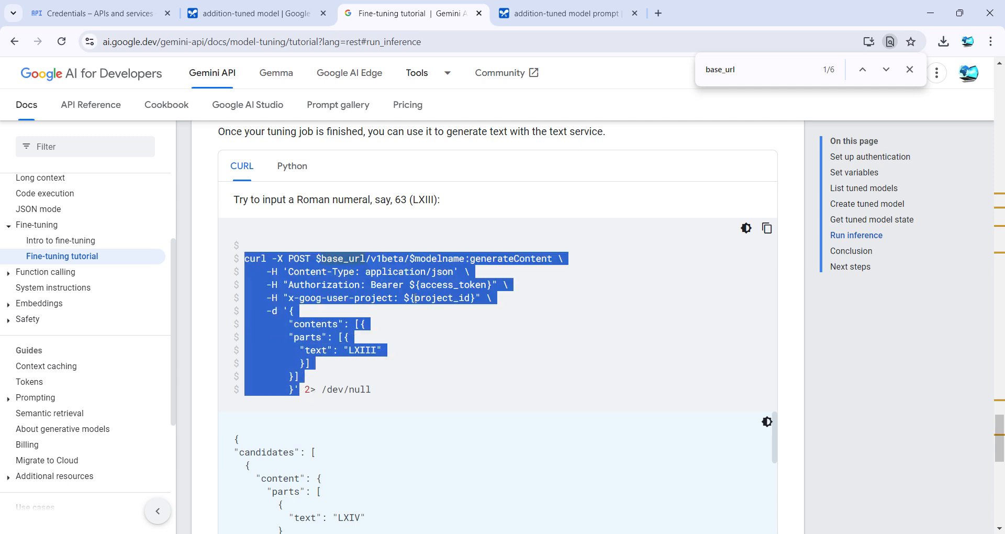
pyautogui.click(377, 326)
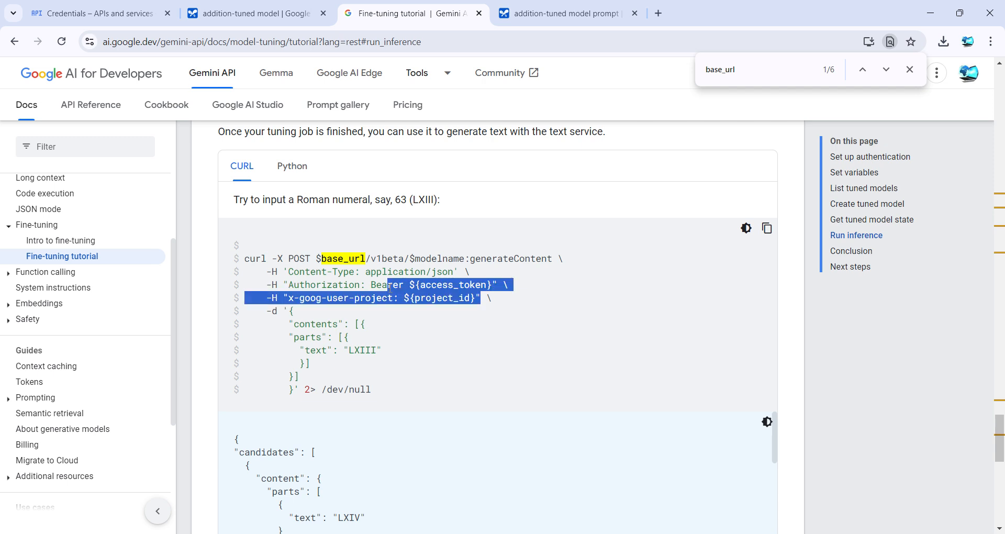
pyautogui.click(383, 354)
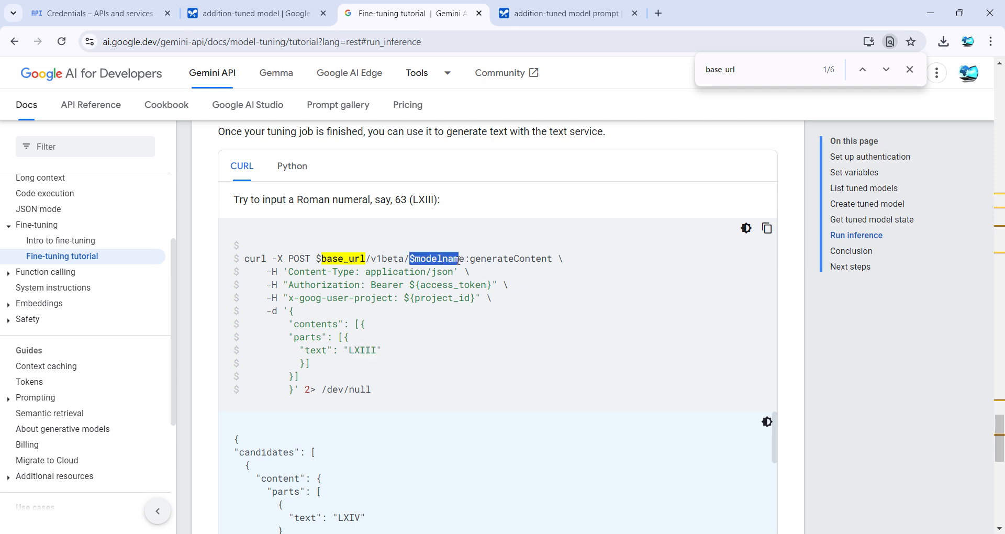
pyautogui.moveTo(340, 311)
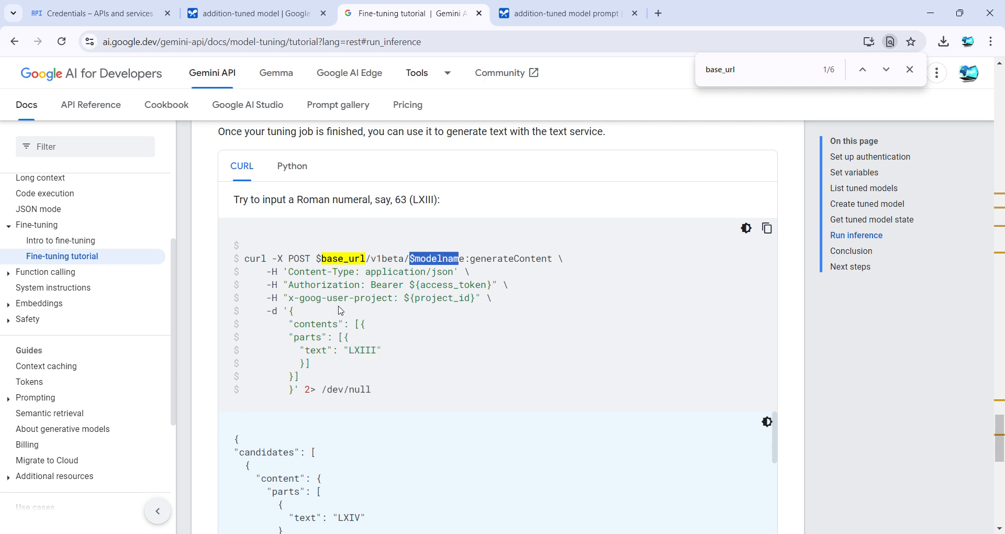
pyautogui.moveTo(571, 111)
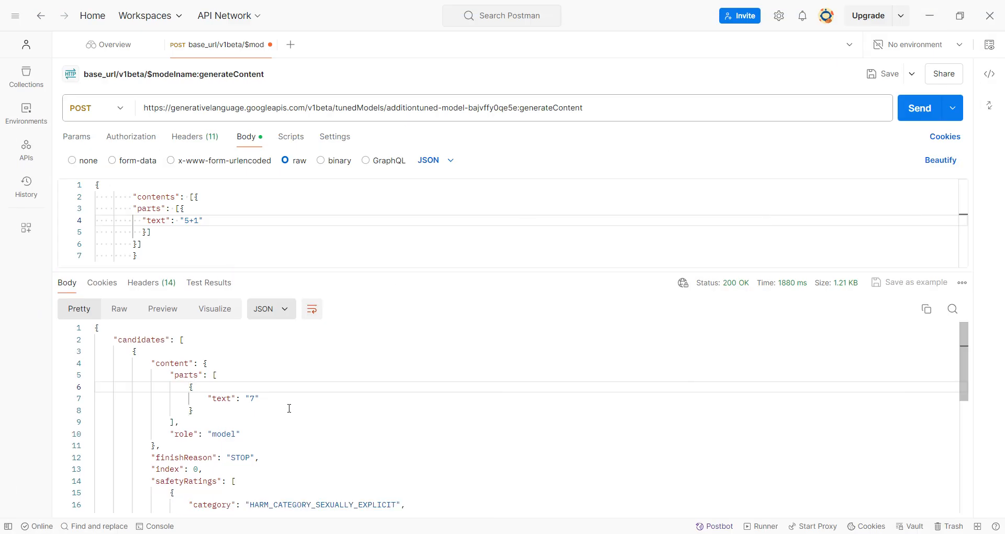
pyautogui.moveTo(428, 146)
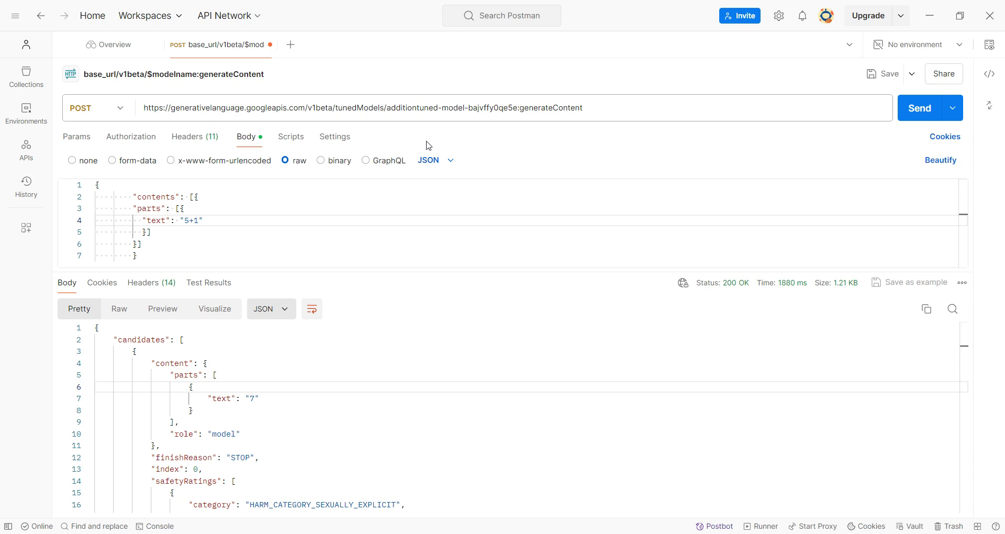
pyautogui.moveTo(459, 39)
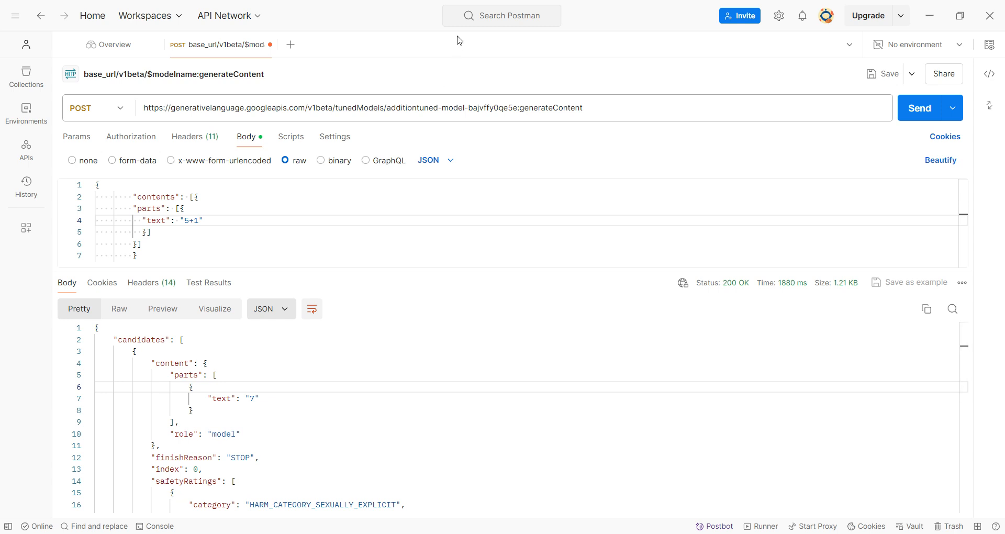
pyautogui.moveTo(458, 38)
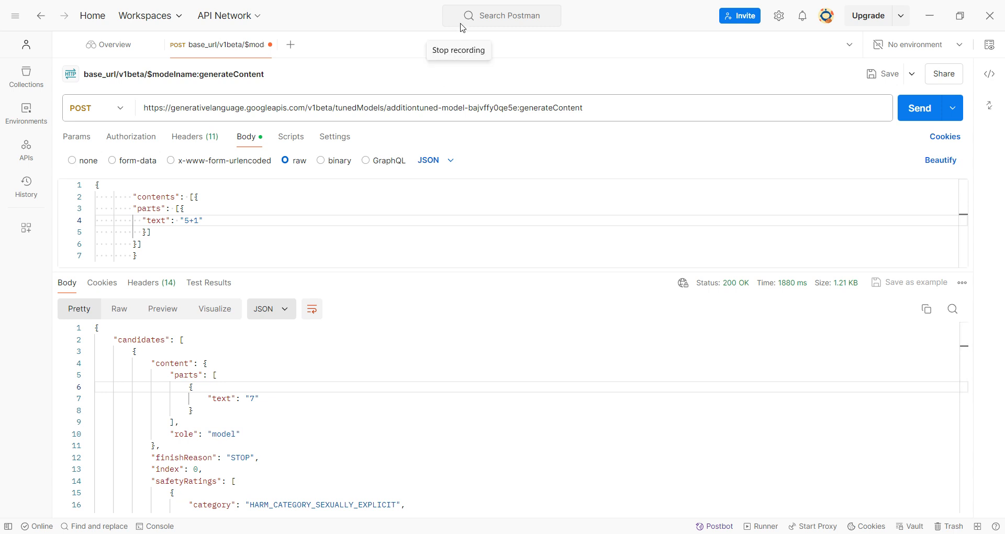